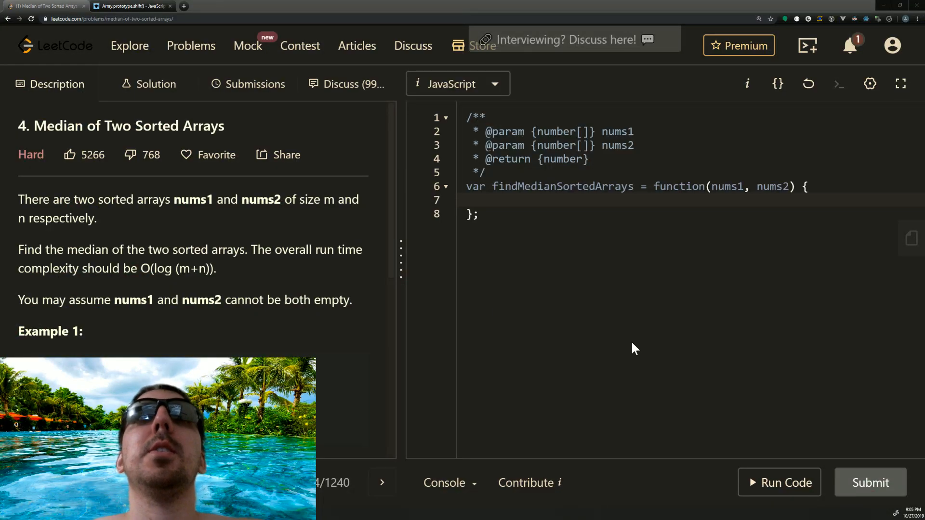
pyautogui.moveTo(47, 195)
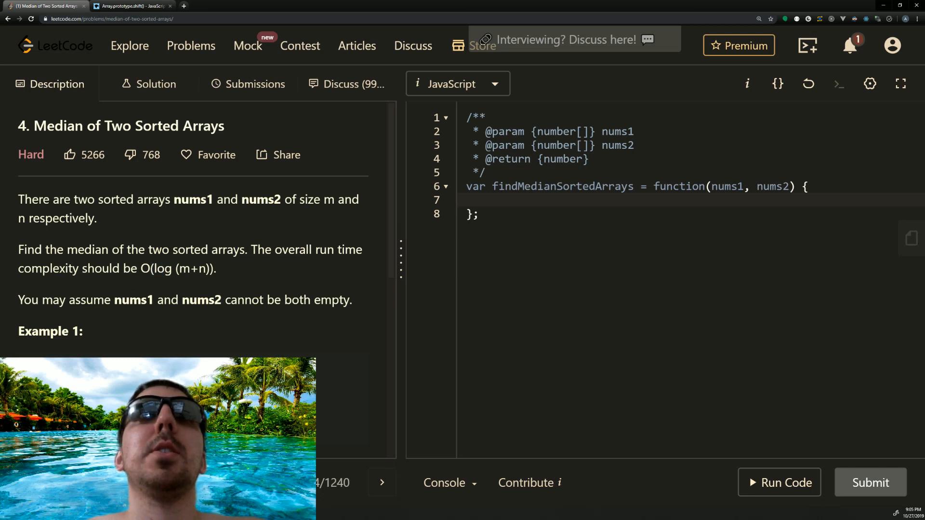
pyautogui.moveTo(127, 333)
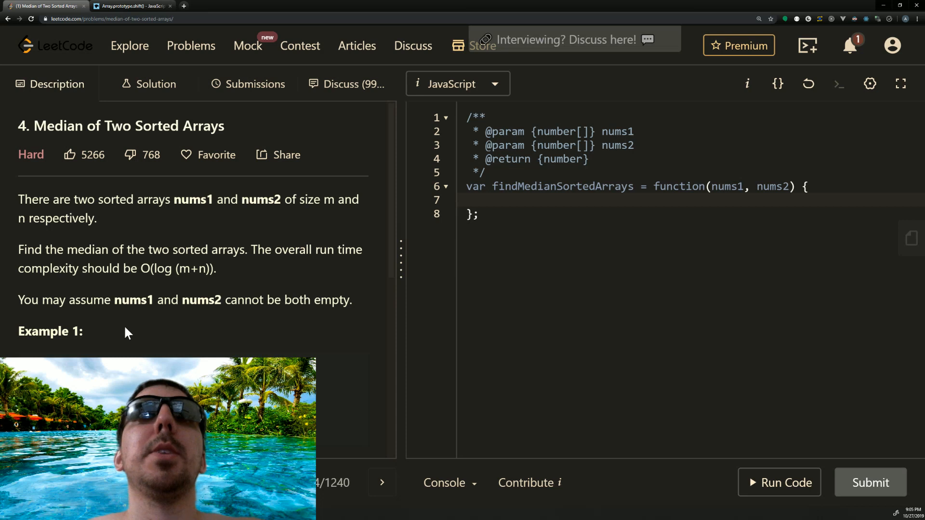
# Scroll through the problem description and select a word in it before coding
pyautogui.scroll(-3)
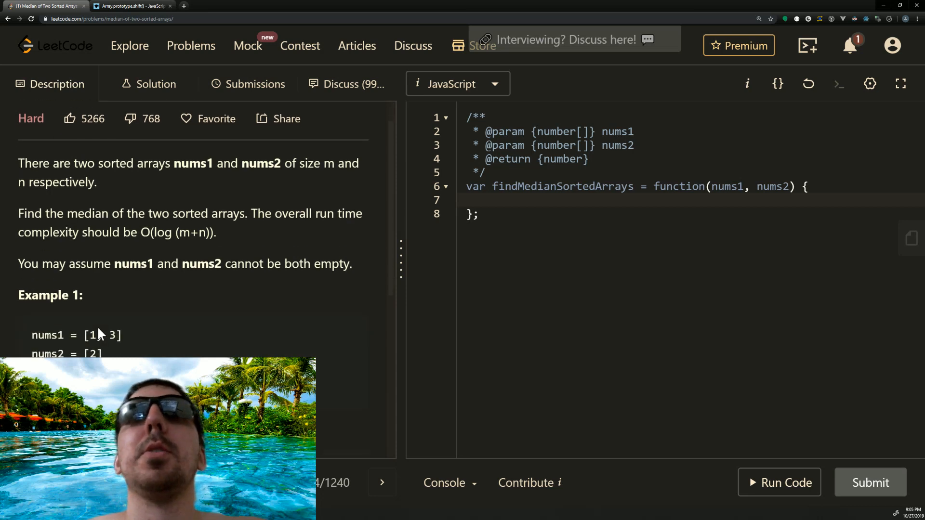
pyautogui.scroll(-3)
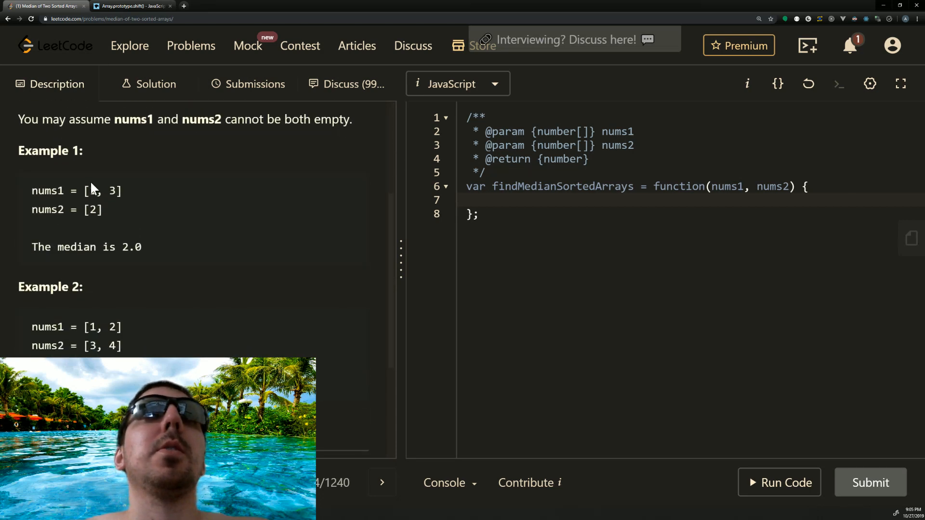
pyautogui.moveTo(91, 225)
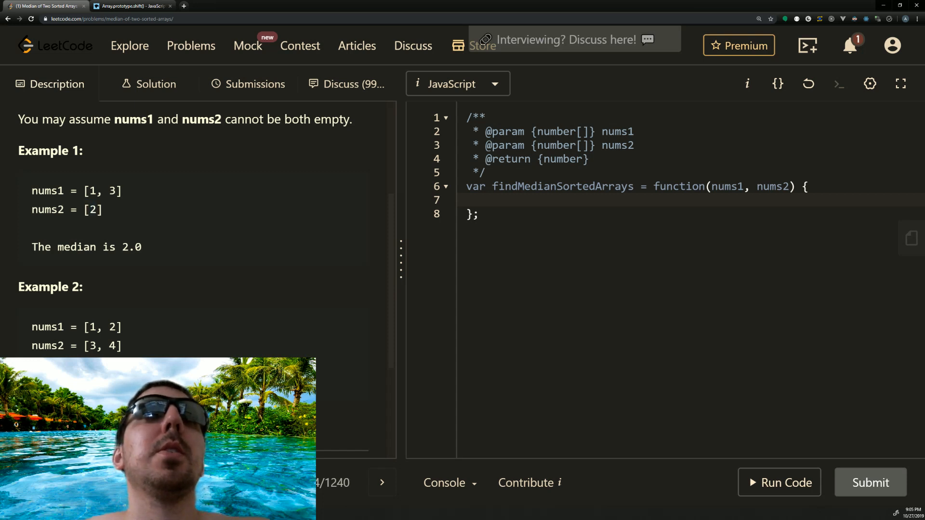
pyautogui.doubleClick(92, 209)
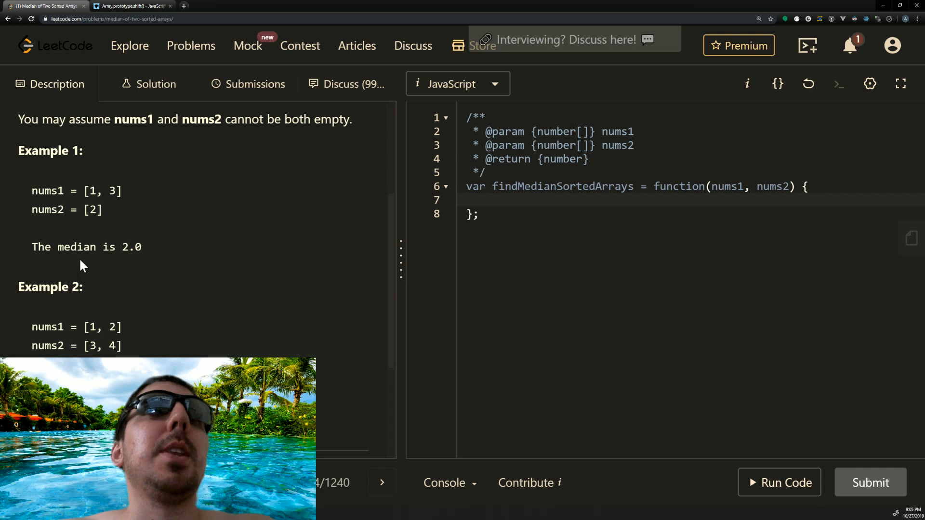
pyautogui.scroll(-3)
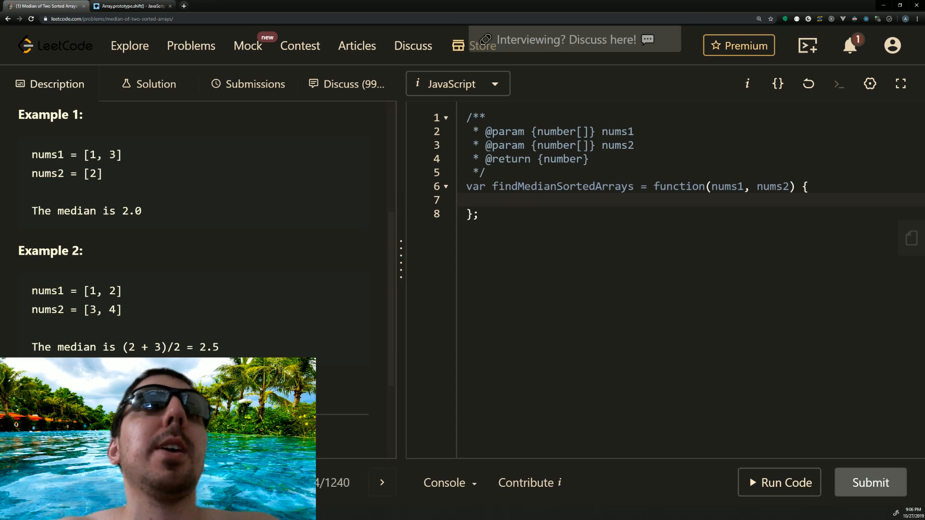
pyautogui.moveTo(274, 277)
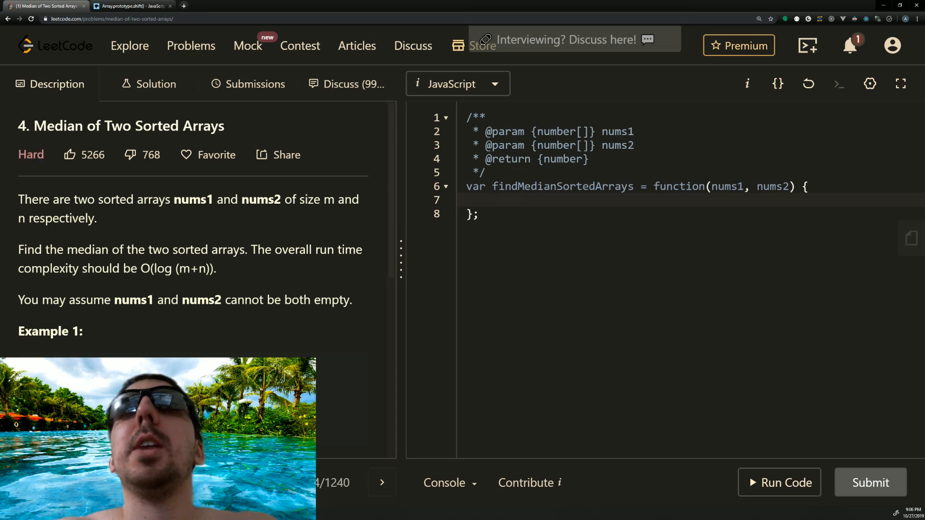
# Declare let totalCount = nums1.length + nums2.length; as the first line of the function
pyautogui.click(493, 201)
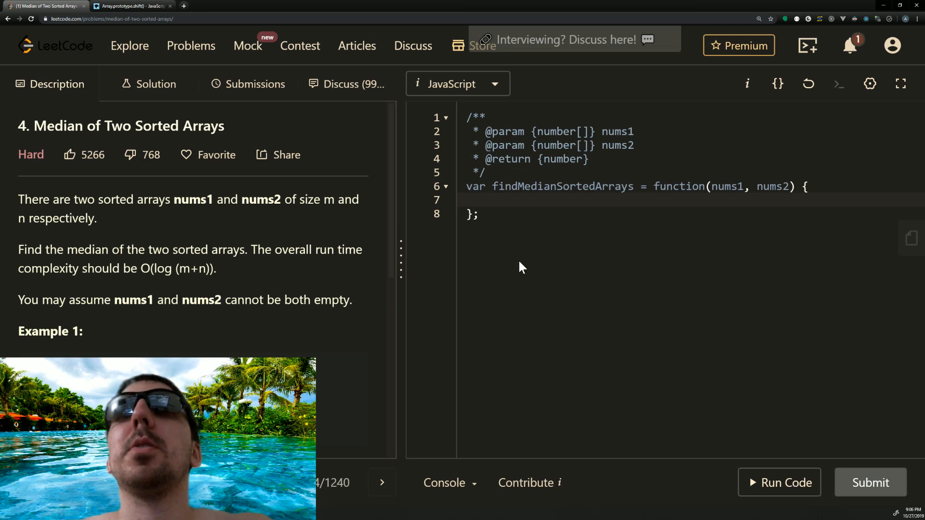
pyautogui.write('let')
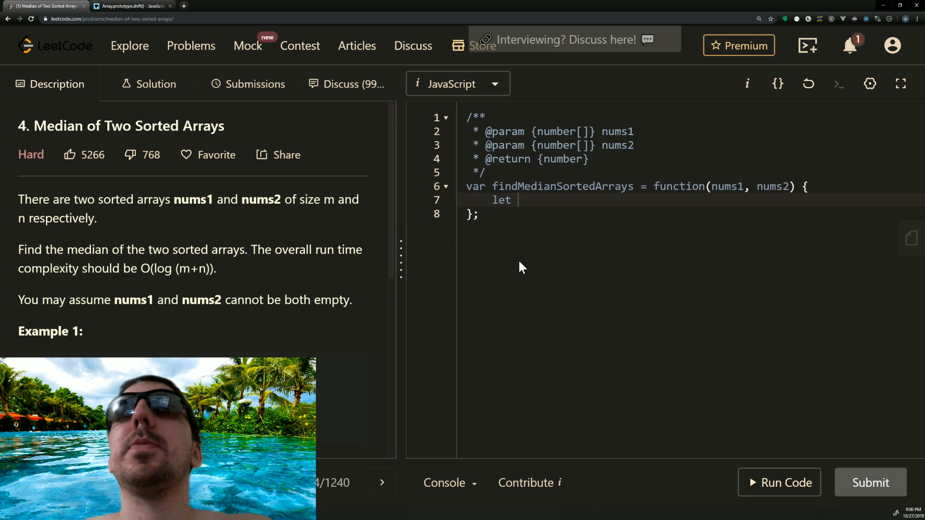
pyautogui.write('totalCount')
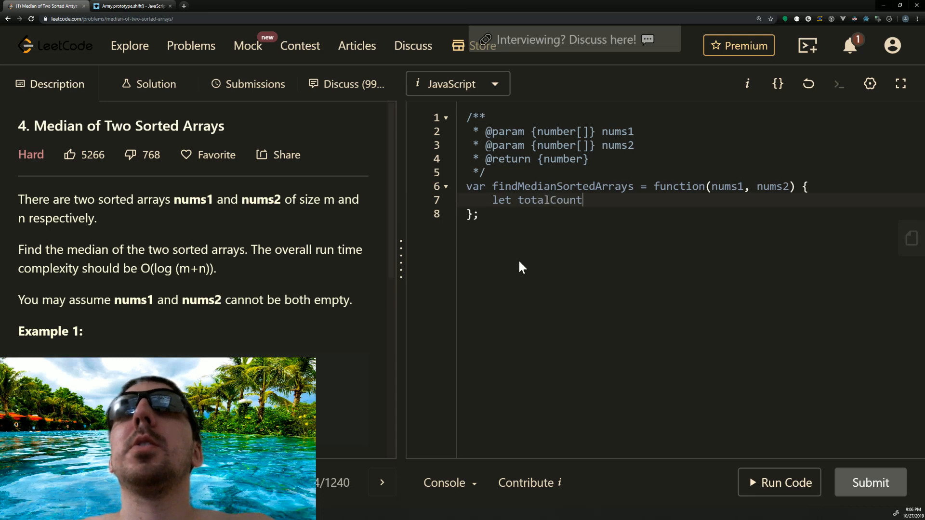
pyautogui.write('= nums1.')
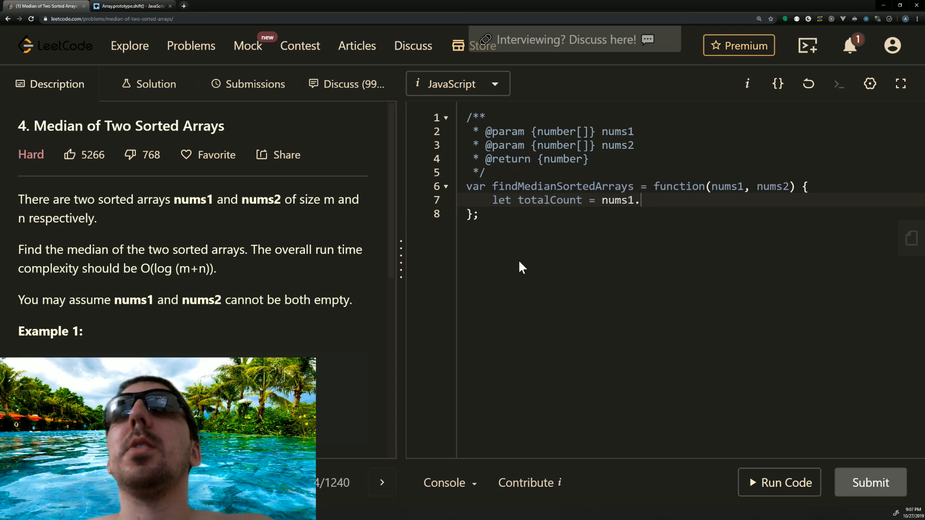
pyautogui.write('length')
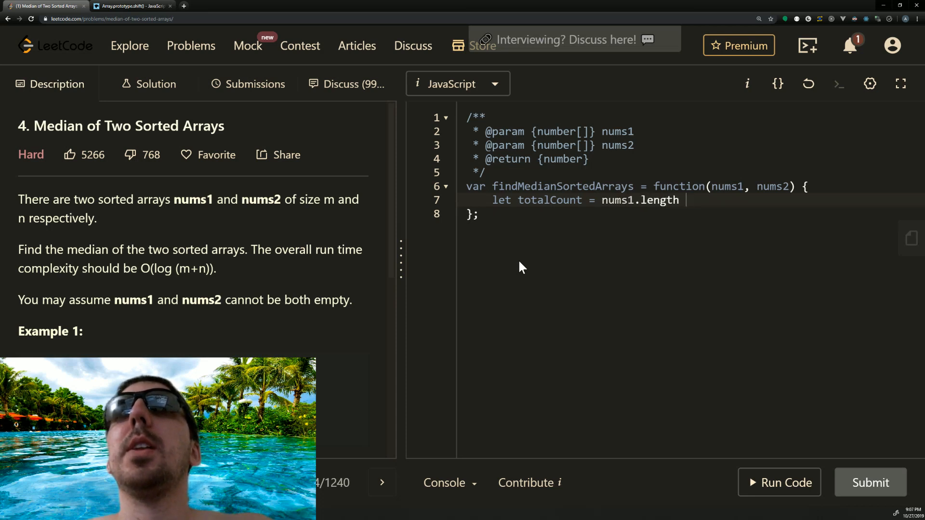
pyautogui.write('+ nums2')
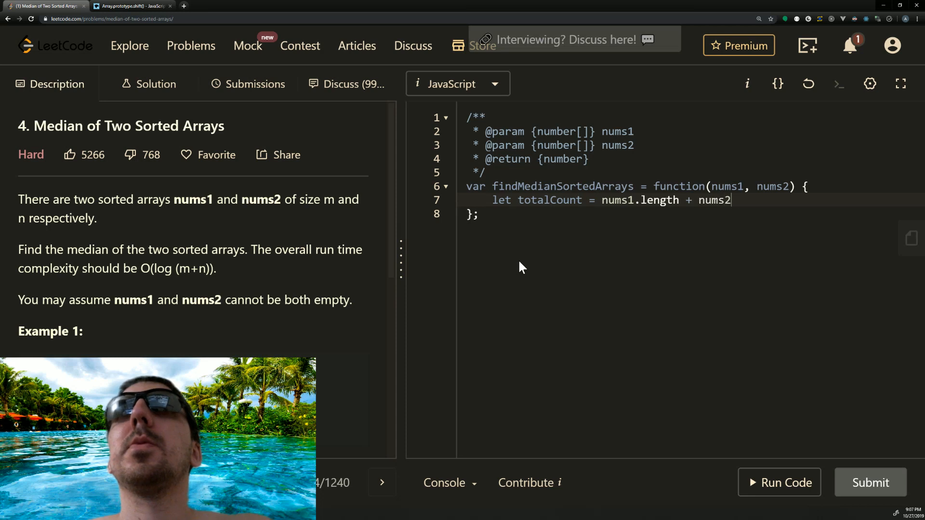
pyautogui.write('.length;')
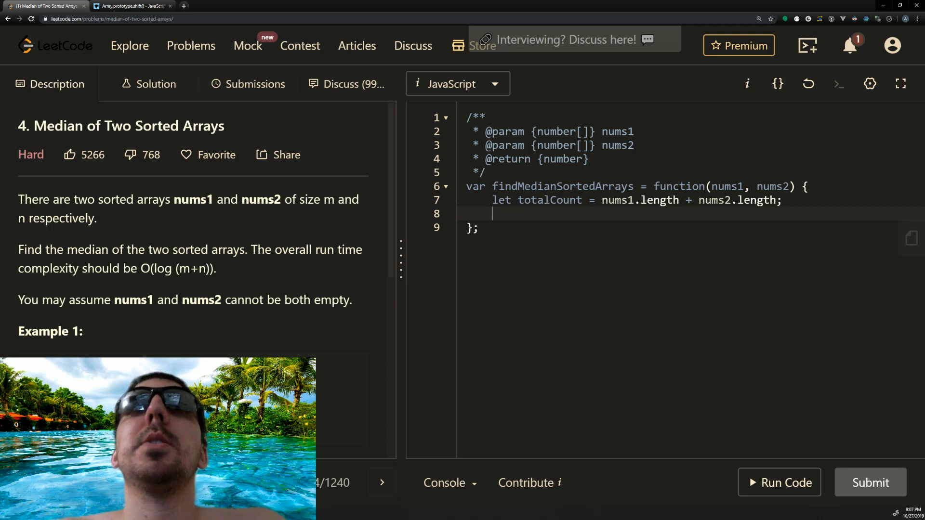
pyautogui.click(125, 6)
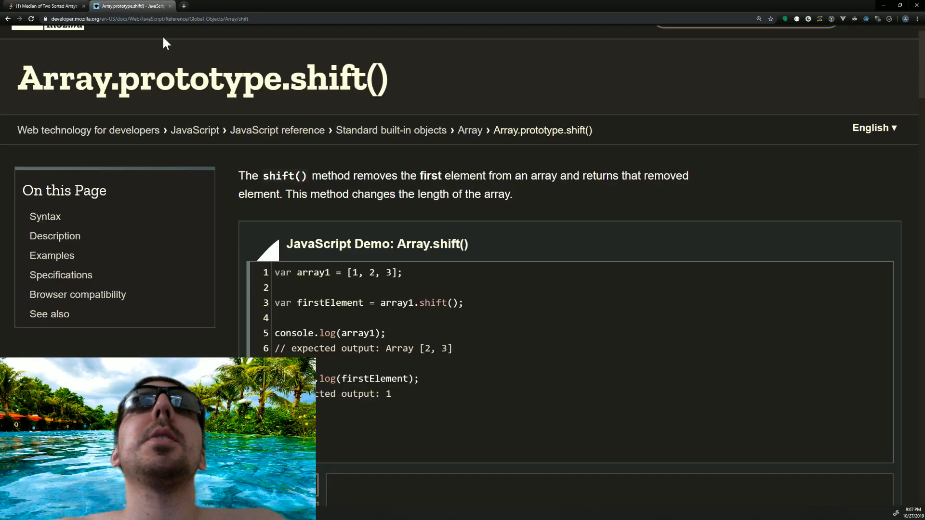
pyautogui.scroll(-3)
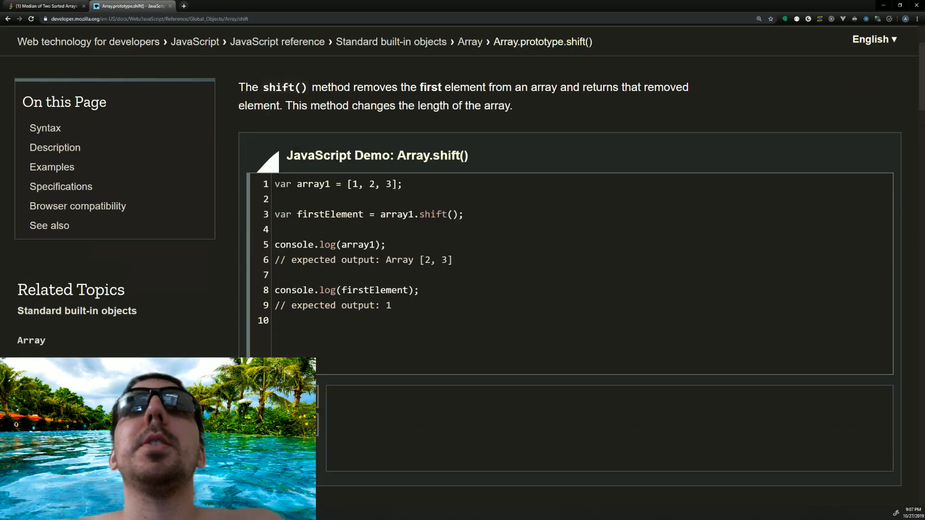
pyautogui.scroll(-3)
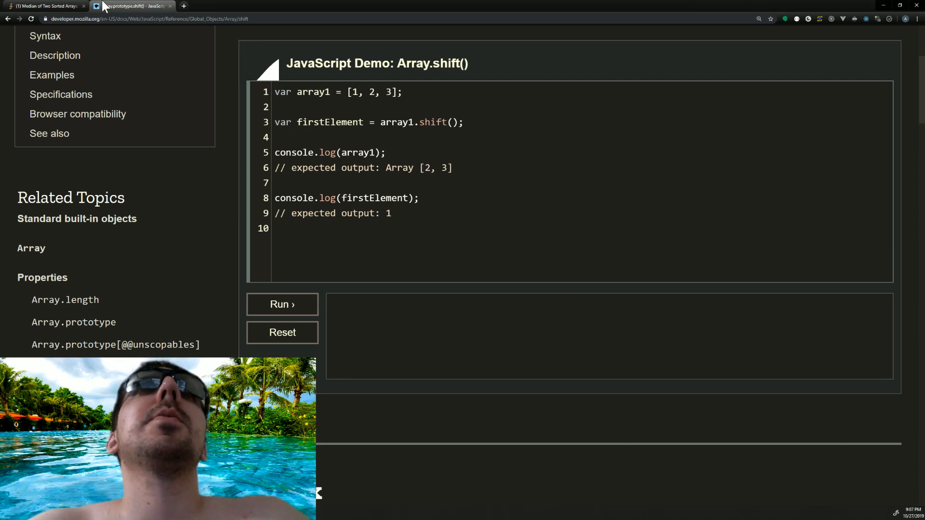
pyautogui.click(44, 6)
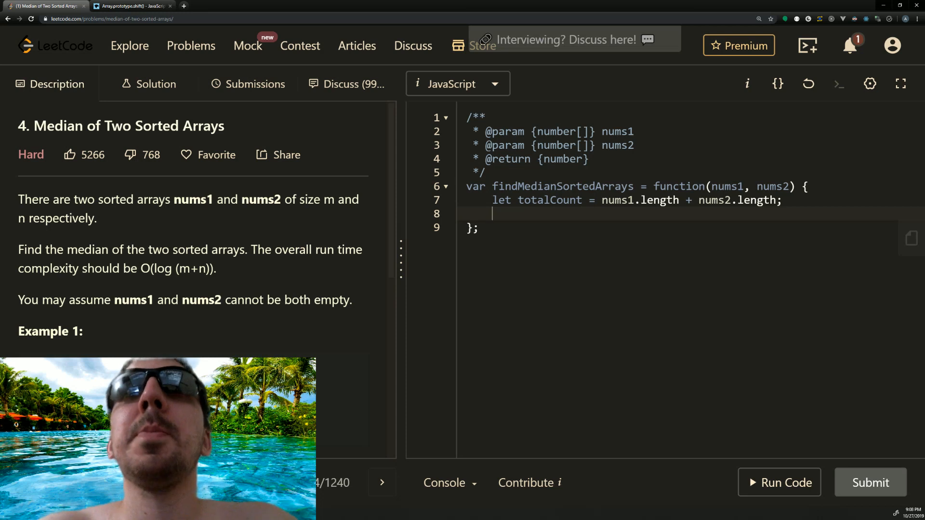
pyautogui.moveTo(371, 197)
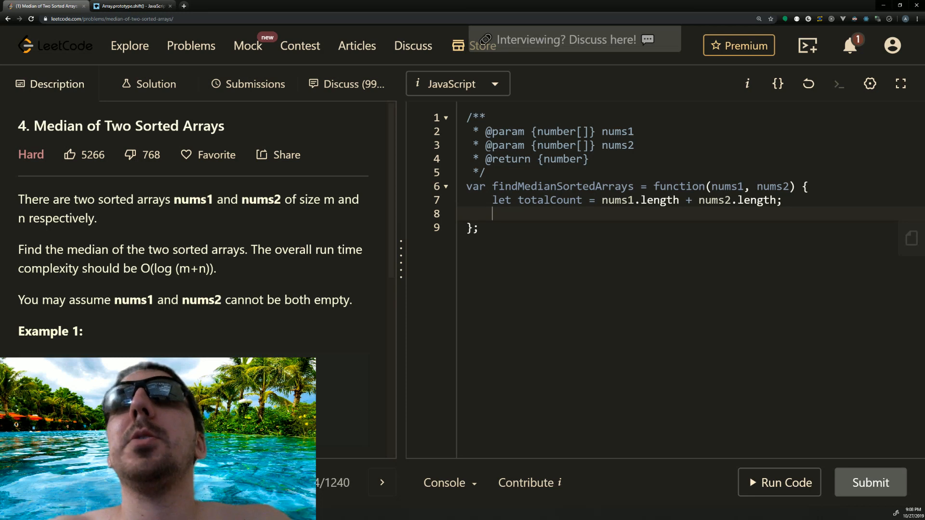
# Declare let count = 0; and an empty while (count < totalCount) { } loop
pyautogui.write('wh')
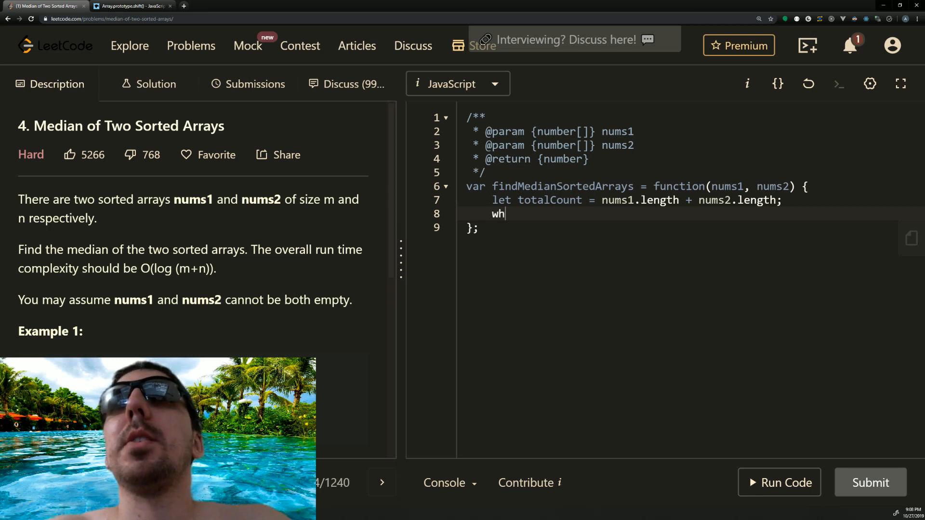
pyautogui.write('ile')
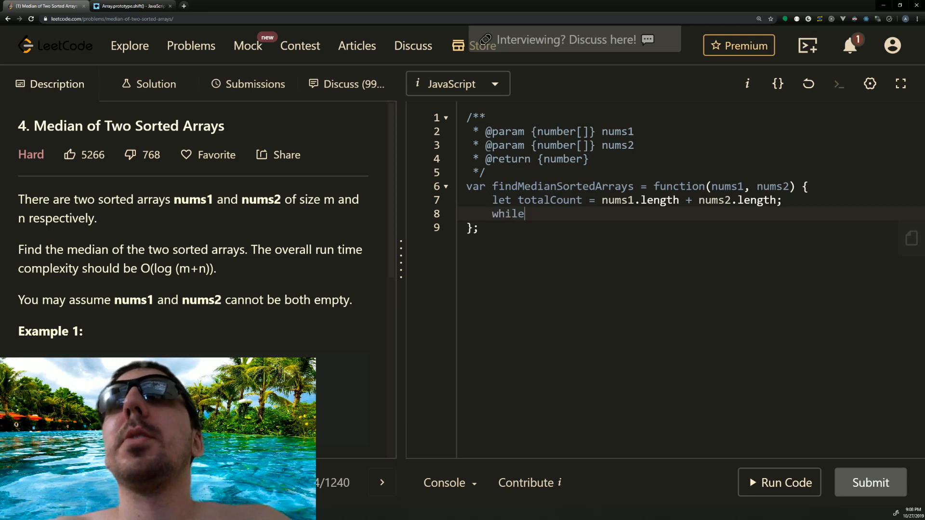
pyautogui.write('()')
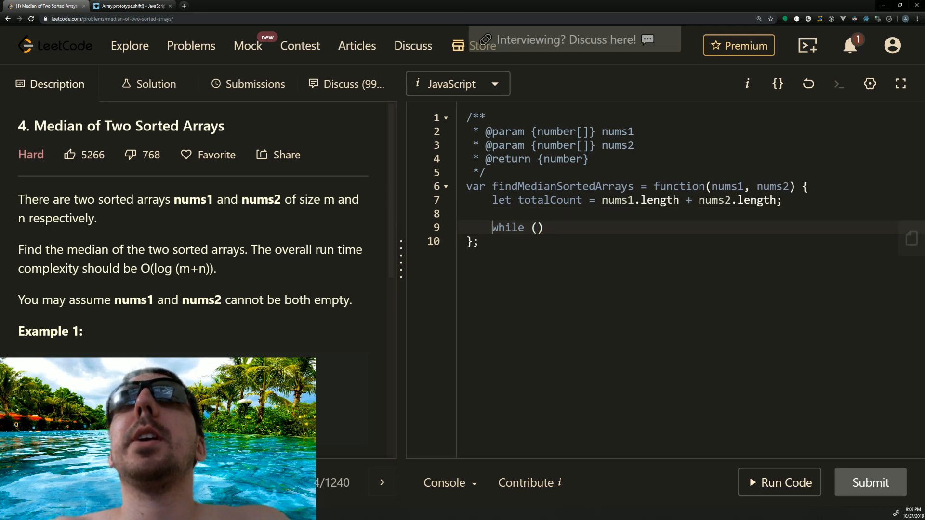
pyautogui.write('let co')
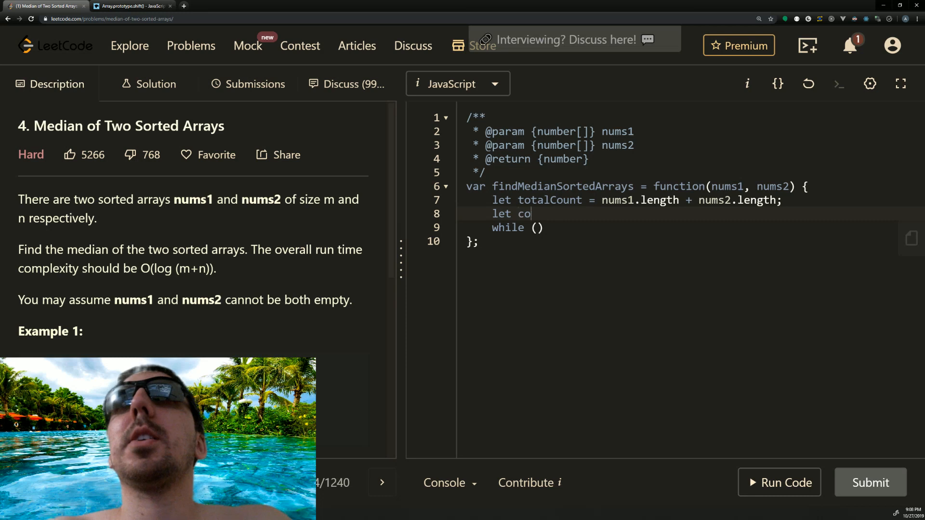
pyautogui.write('unt = 0;')
pyautogui.click(693, 228)
pyautogui.write('count < tot')
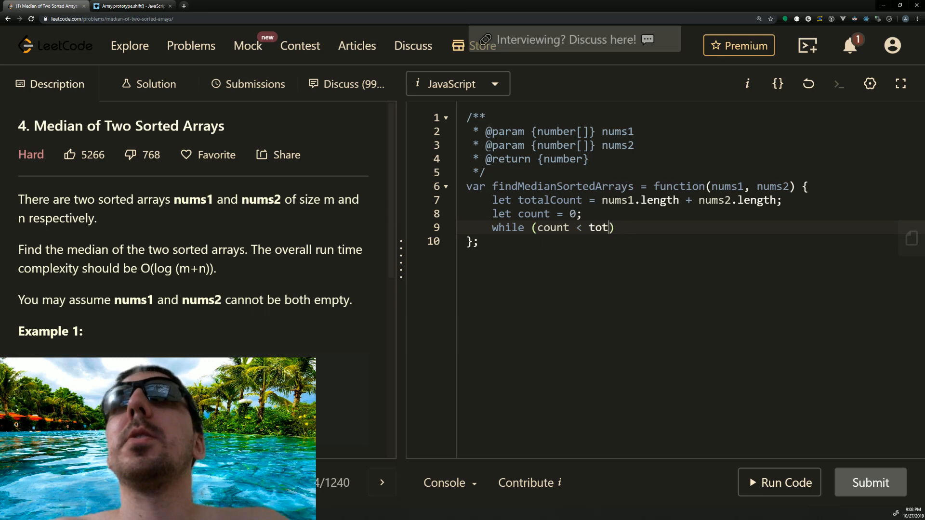
pyautogui.write('alCount) {')
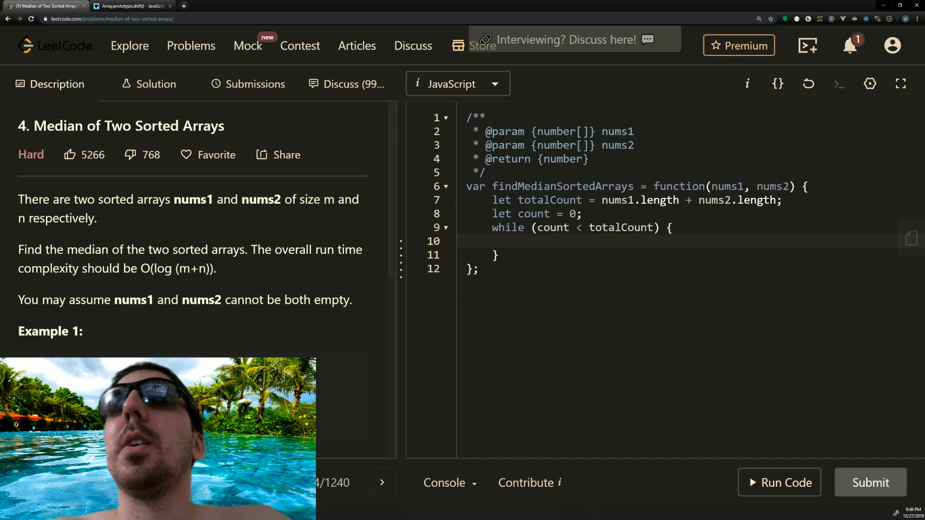
pyautogui.click(518, 241)
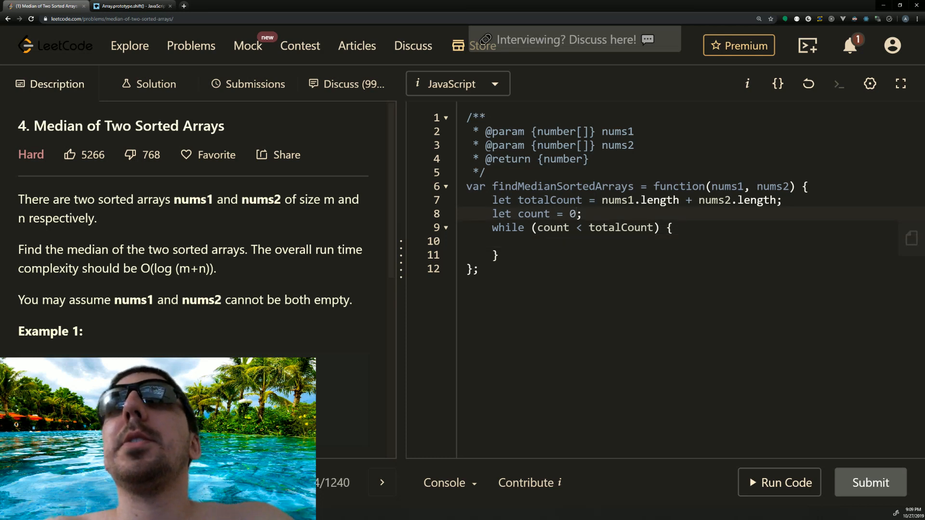
# Declare let a = nums1.shift(); and let b = nums2.shift(); then bring up DevTools with F12
pyautogui.write('let a = nums.')
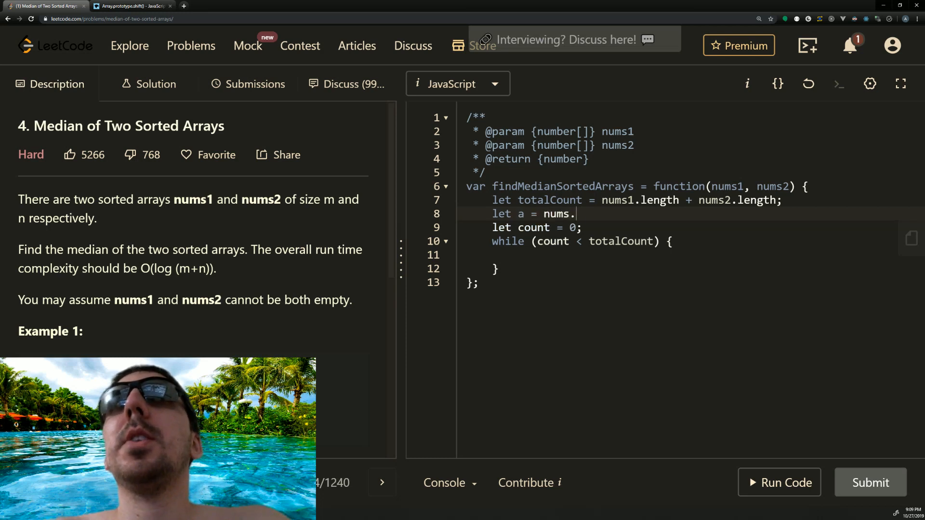
pyautogui.write('1')
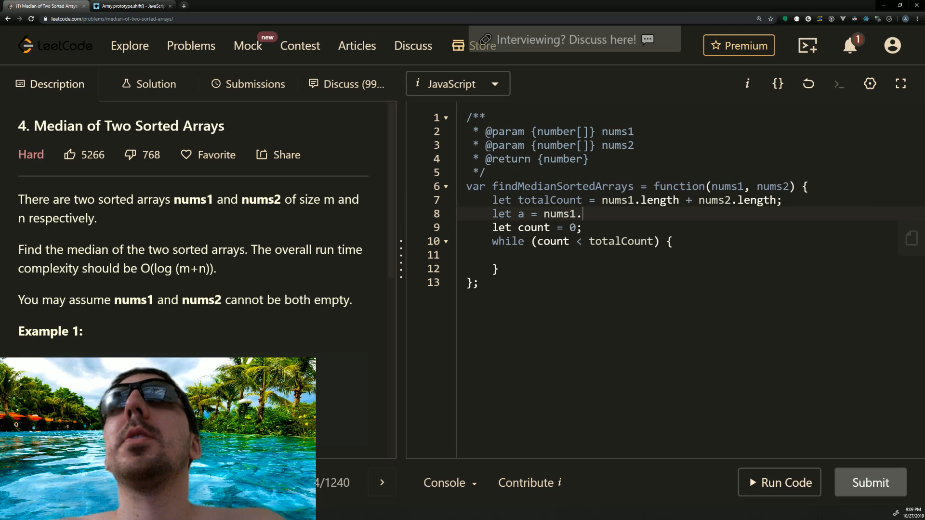
pyautogui.write('shift();')
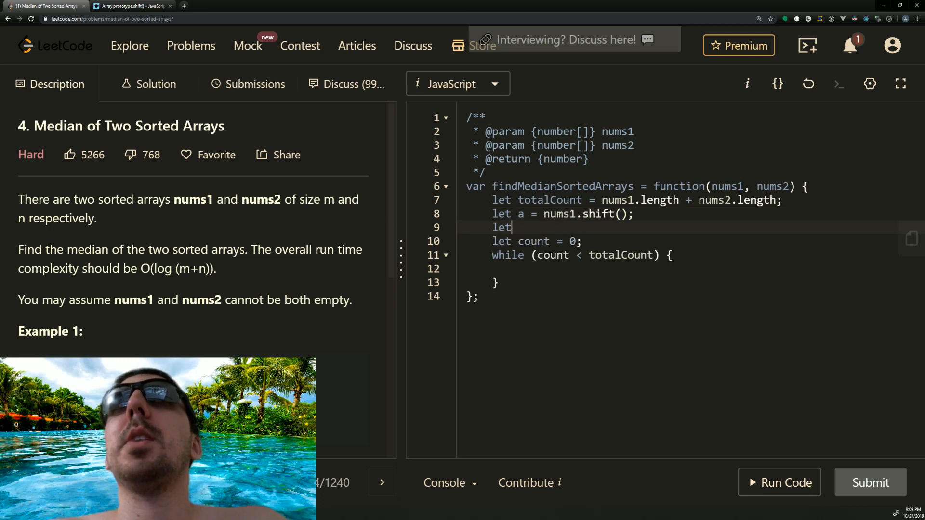
pyautogui.write('b = num')
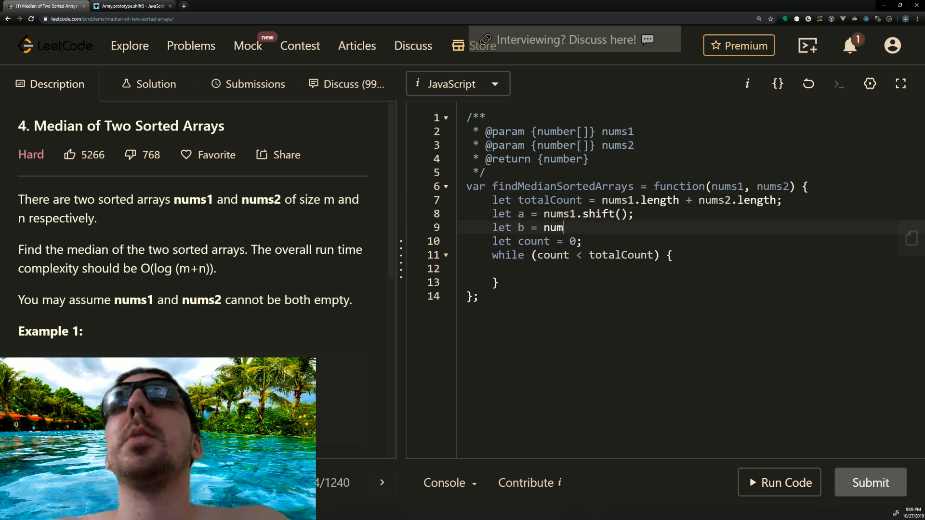
pyautogui.write('s2.shift();')
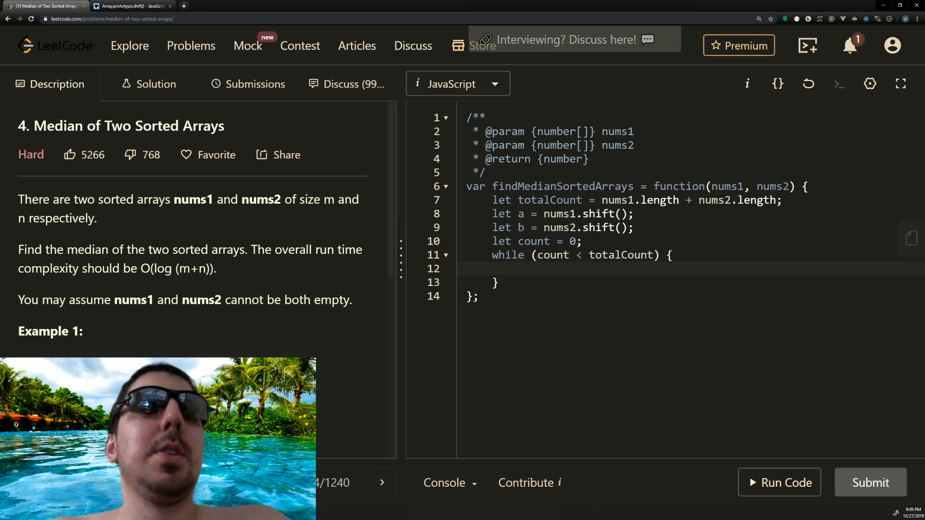
pyautogui.press('F12')
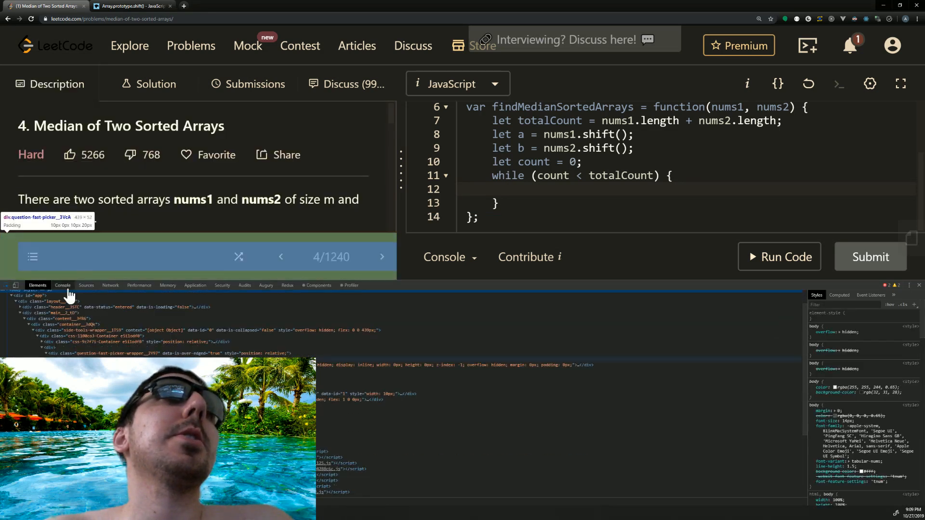
# Clear the Console and run a quick let x = [1].shift() test
pyautogui.click(62, 286)
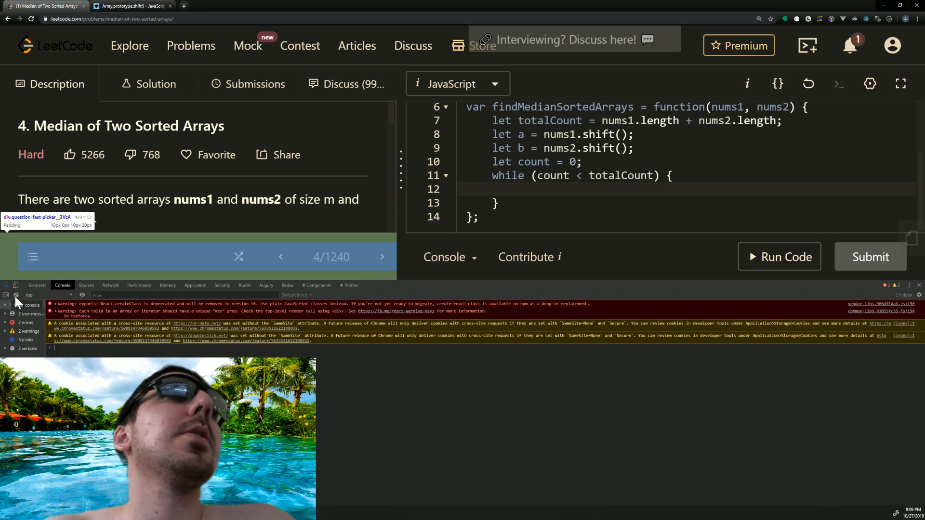
pyautogui.click(16, 295)
pyautogui.write('let a = [].shift();')
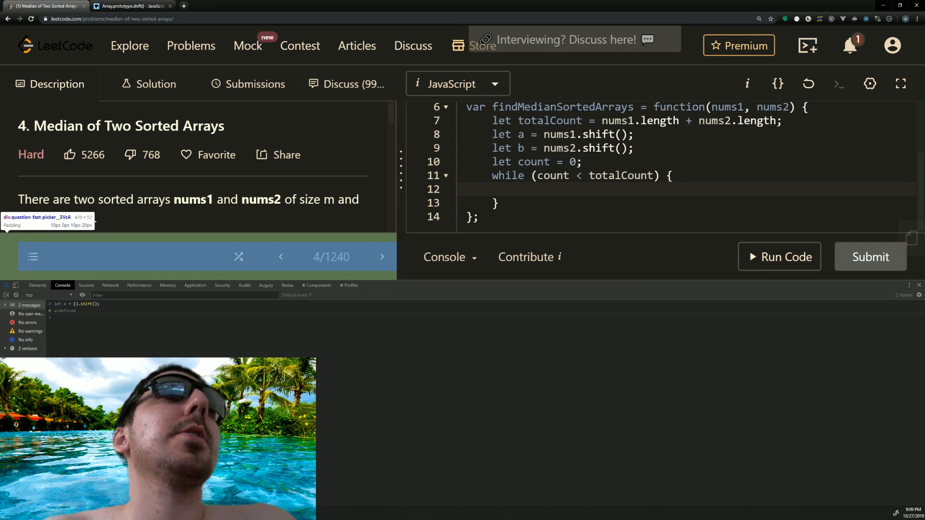
pyautogui.write('x')
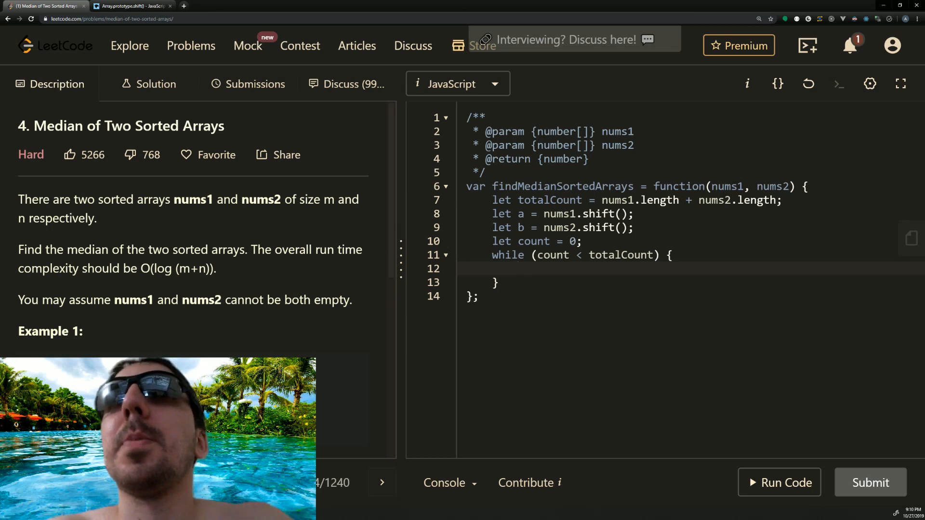
# Add an if (typeof a === 'undefined') { branch inside the while loop
pyautogui.write('if (typeof')
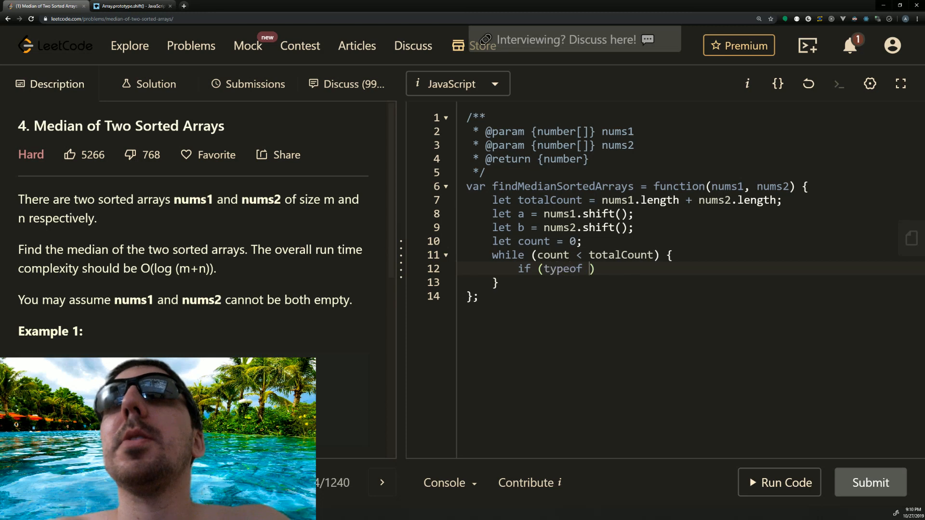
pyautogui.write("a === ''")
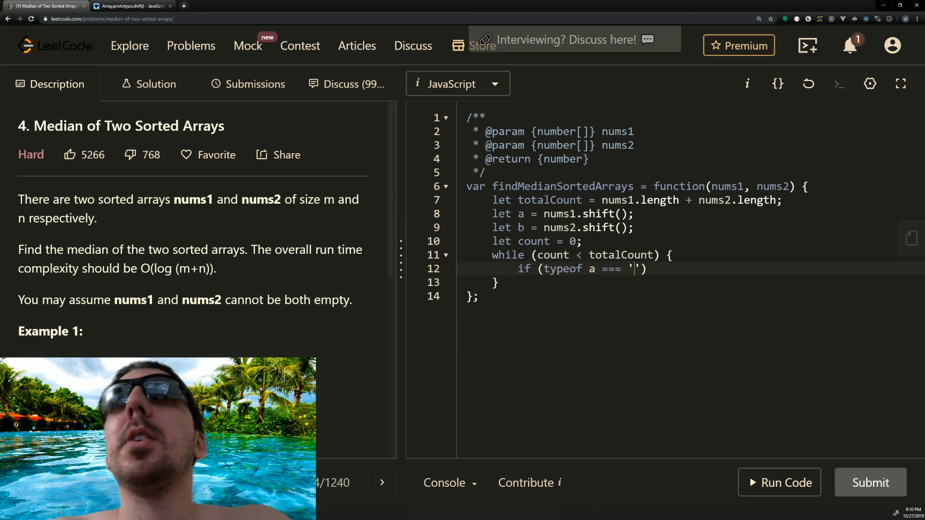
pyautogui.write('undefined')
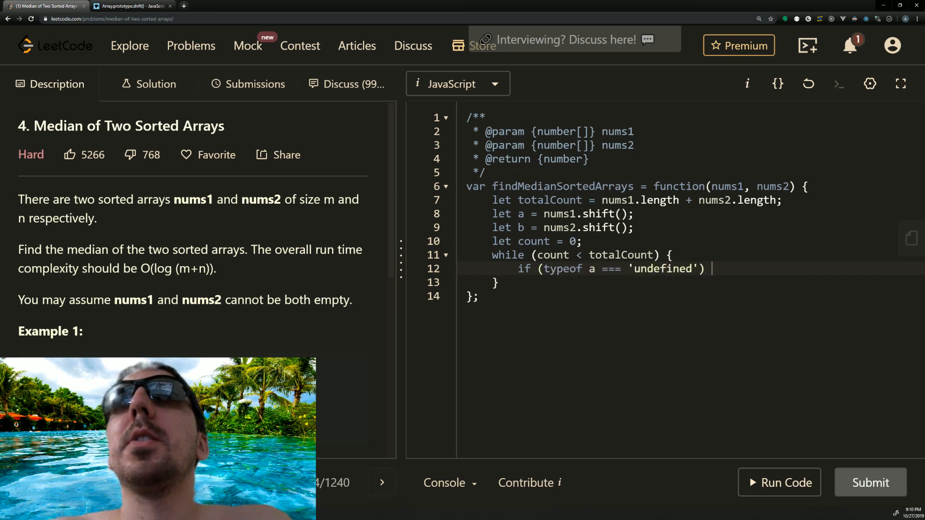
pyautogui.write('{')
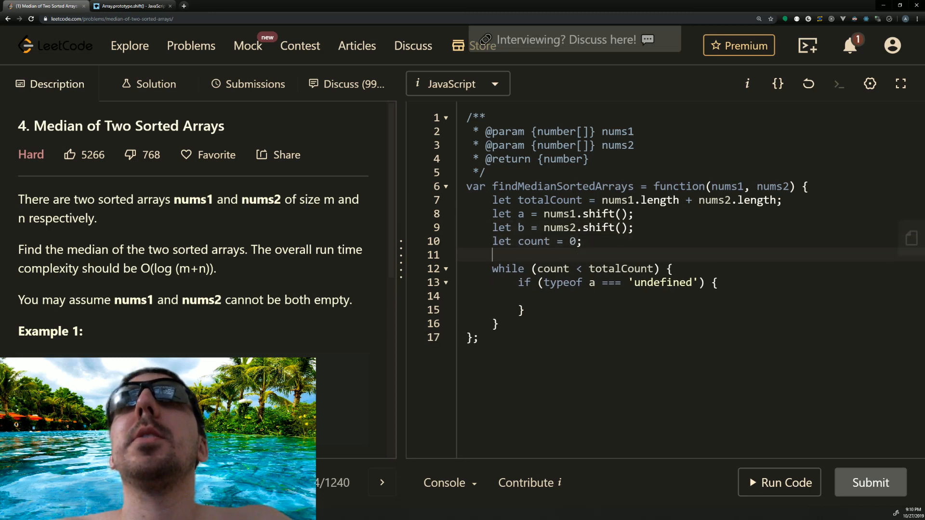
# Declare let combined = []; and push b into combined inside the undefined-a branch
pyautogui.write('let combined = [];')
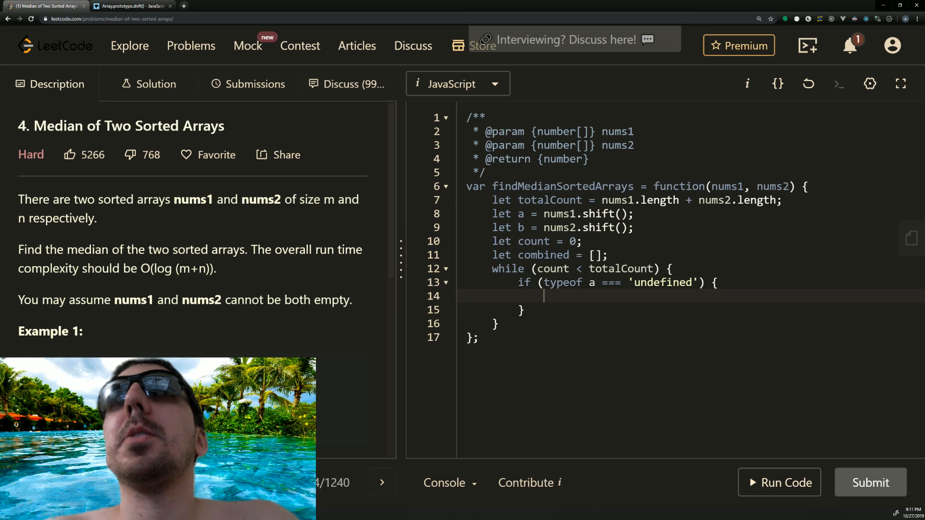
pyautogui.write('com')
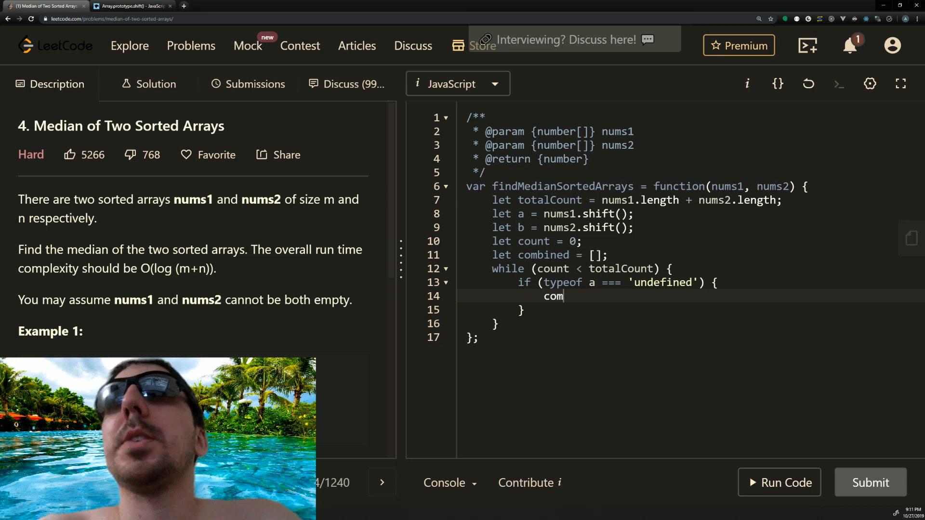
pyautogui.write('bined.push')
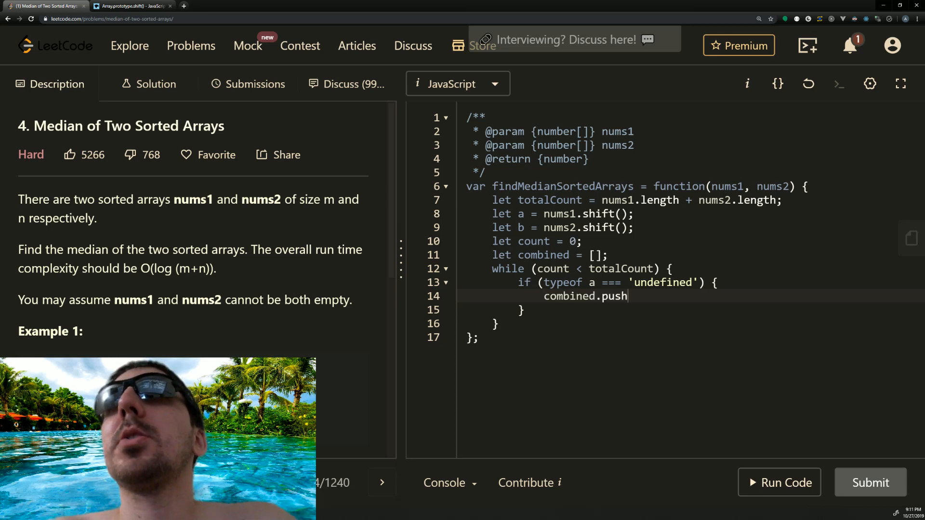
pyautogui.write('(b);')
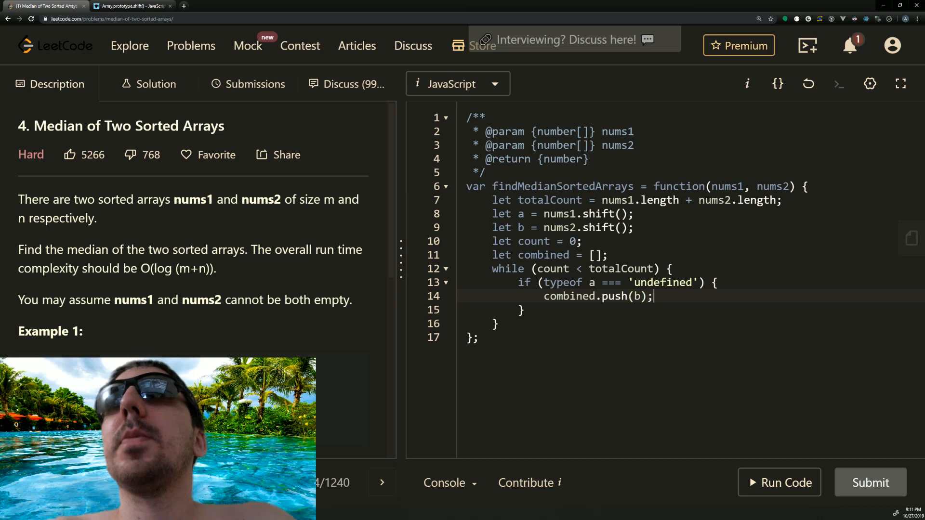
pyautogui.press('Enter')
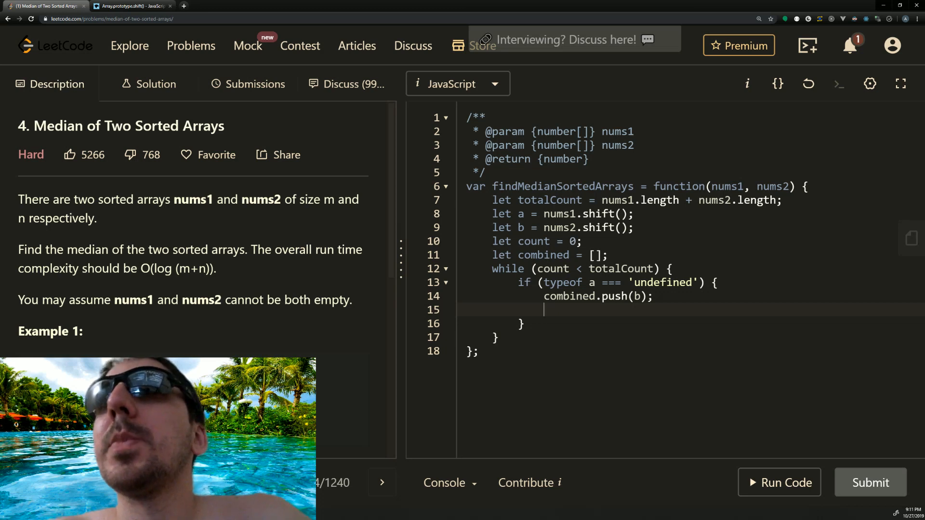
# Refill b with nums2.shift(); after pushing it
pyautogui.write('b =')
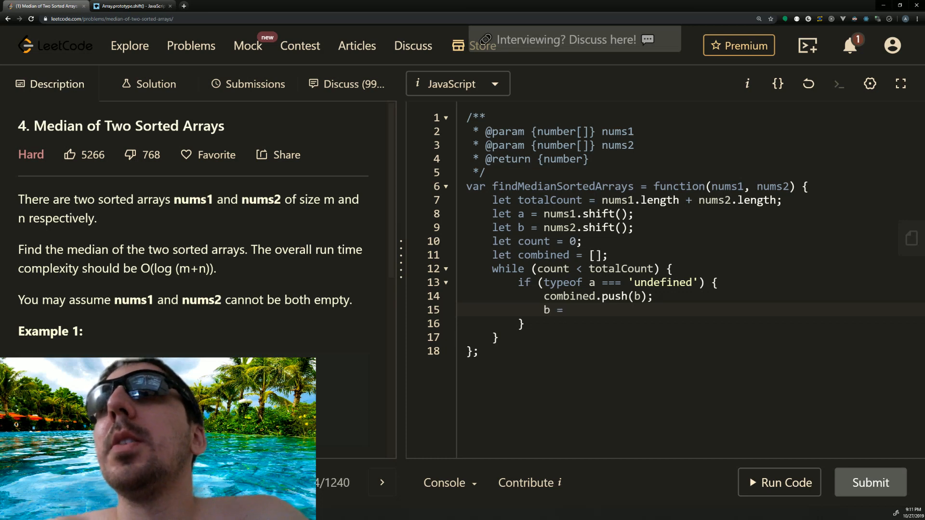
pyautogui.write('nums')
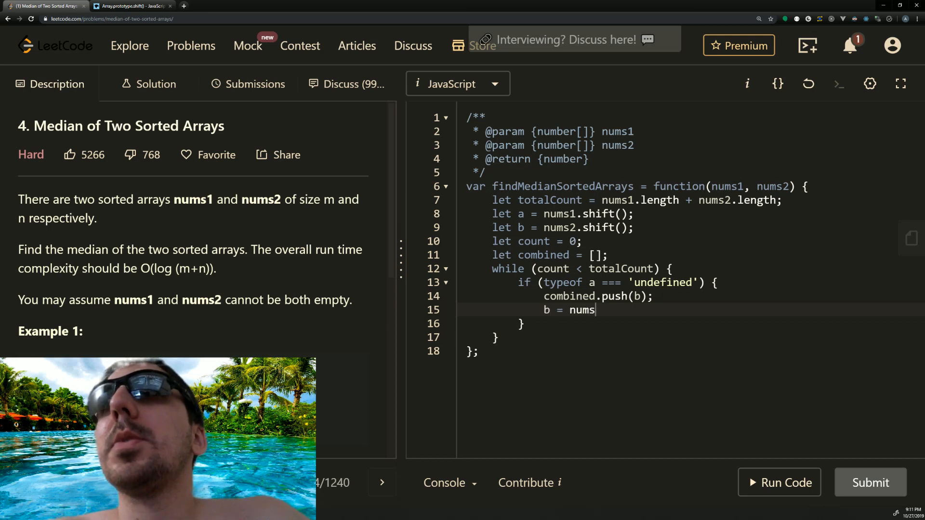
pyautogui.write('2.shift();')
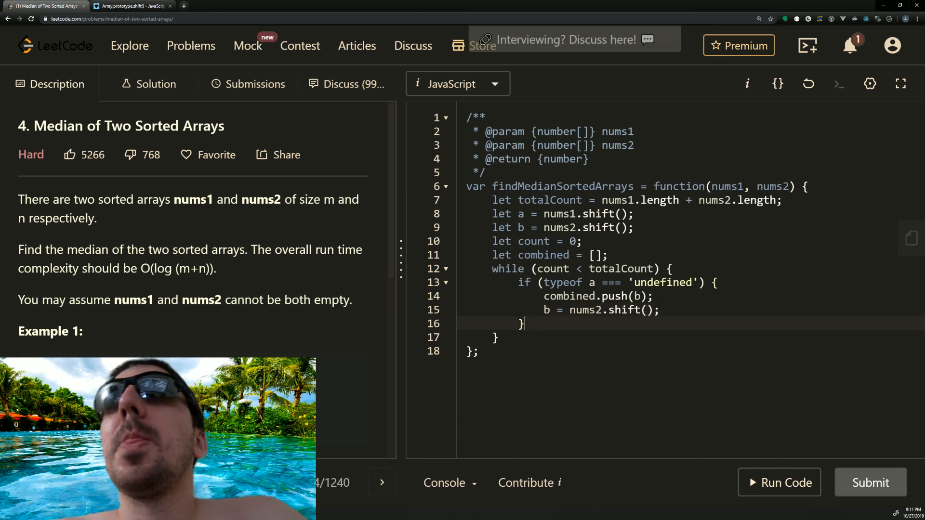
# Add an else if (typeof b === 'undefined') branch that pushes a and reassigns a with shift()
pyautogui.write('else if')
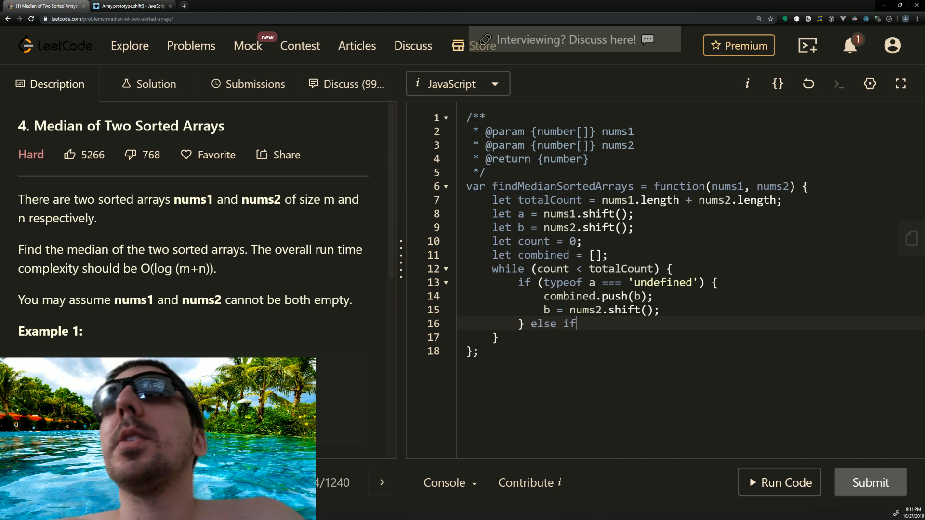
pyautogui.write('(')
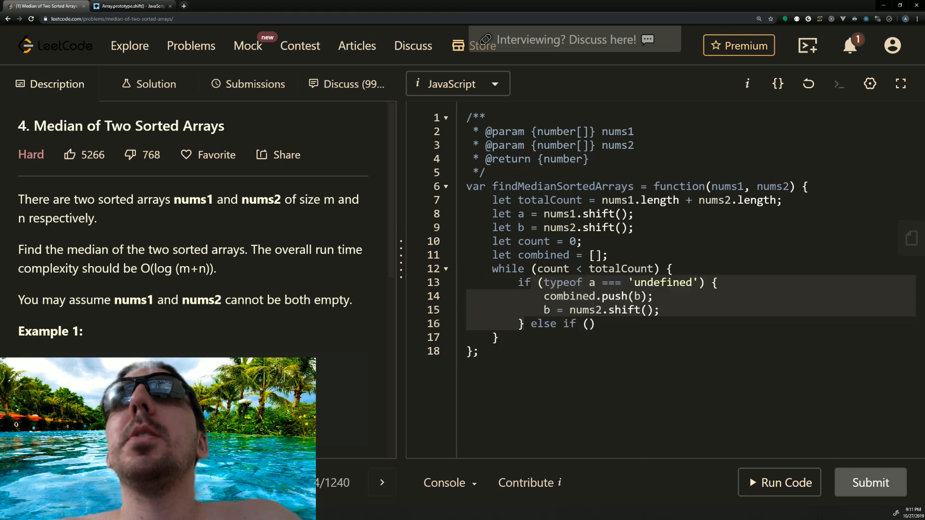
pyautogui.write("(typeof a === 'undefined') {")
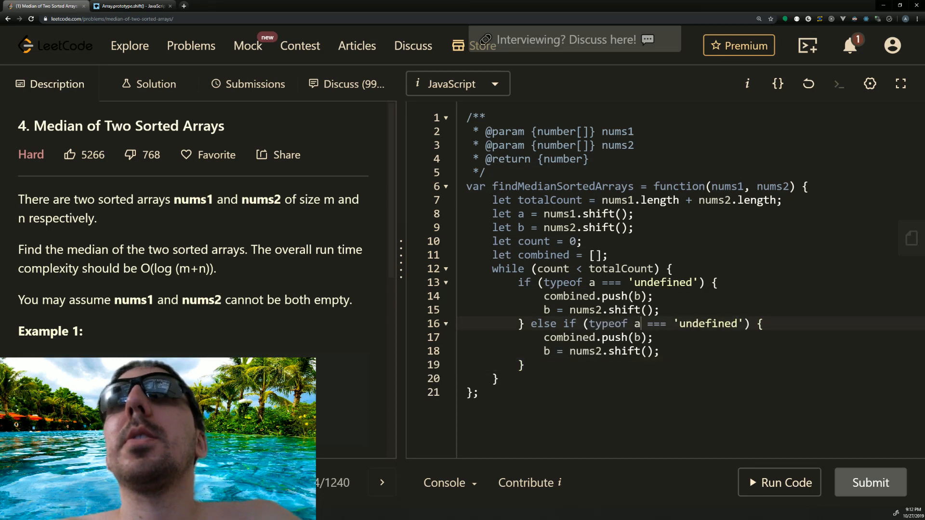
pyautogui.write('b')
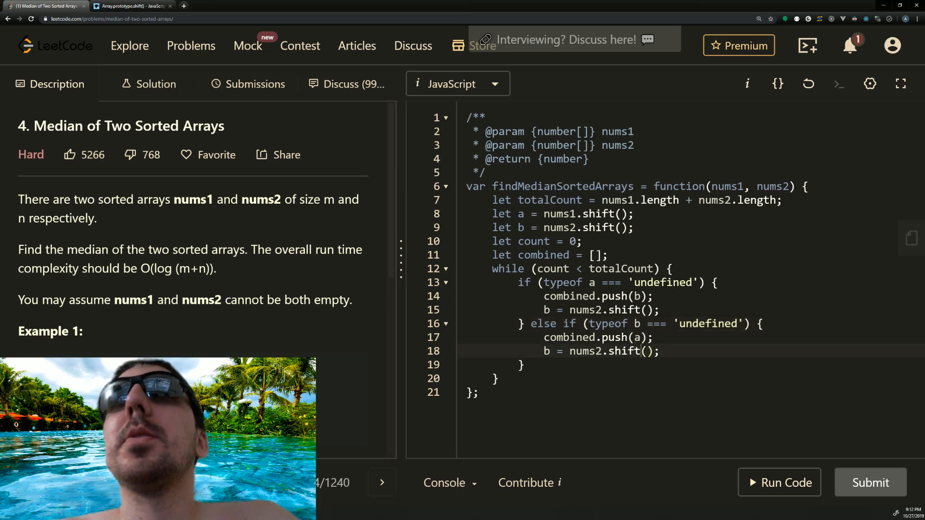
pyautogui.write('a')
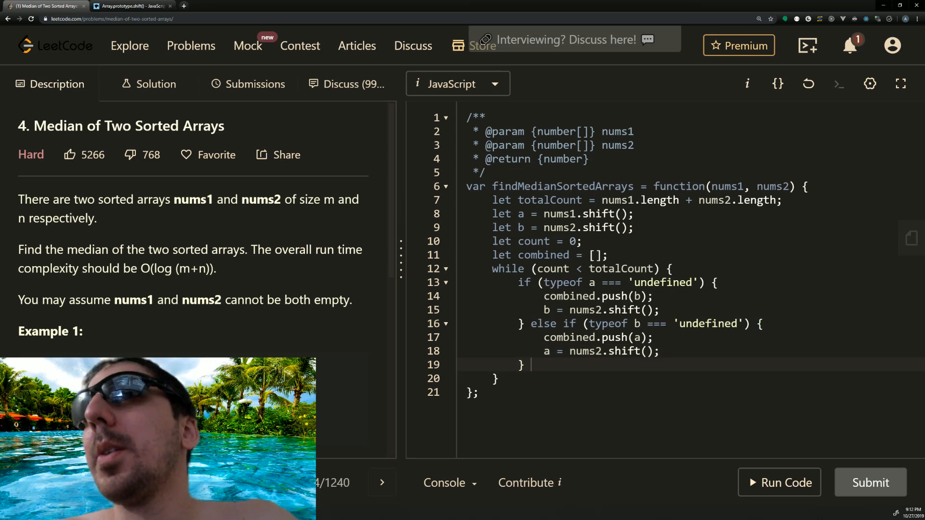
# Add an else if (a < b) branch with combined.push(a); a = nums1.shift();
pyautogui.write('else if')
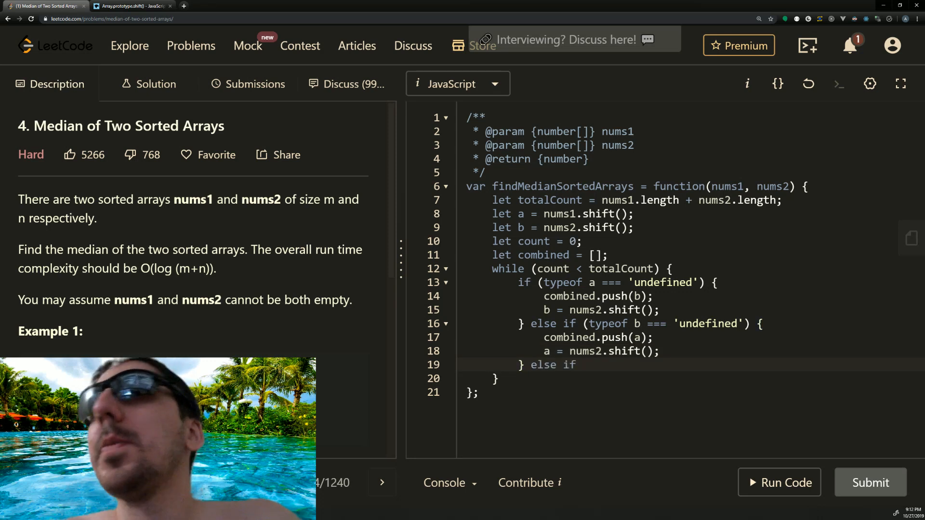
pyautogui.write('(')
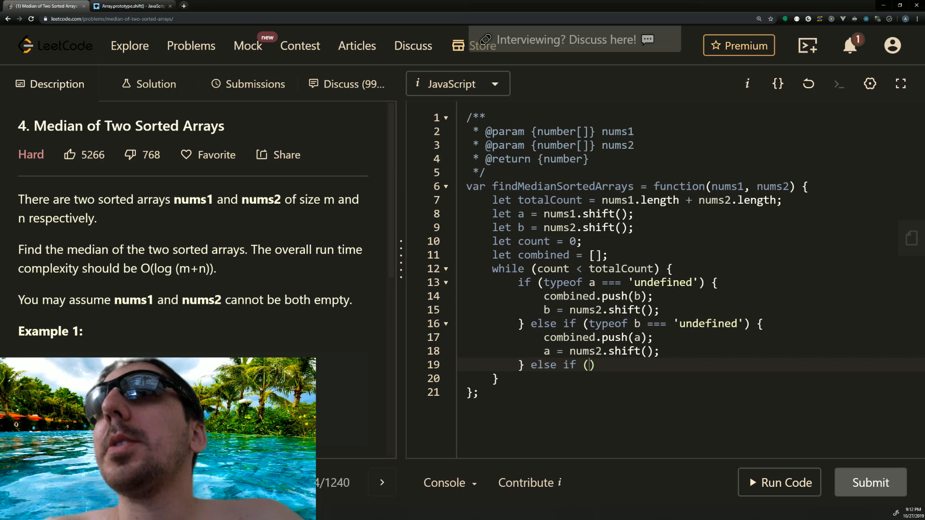
pyautogui.write('{}')
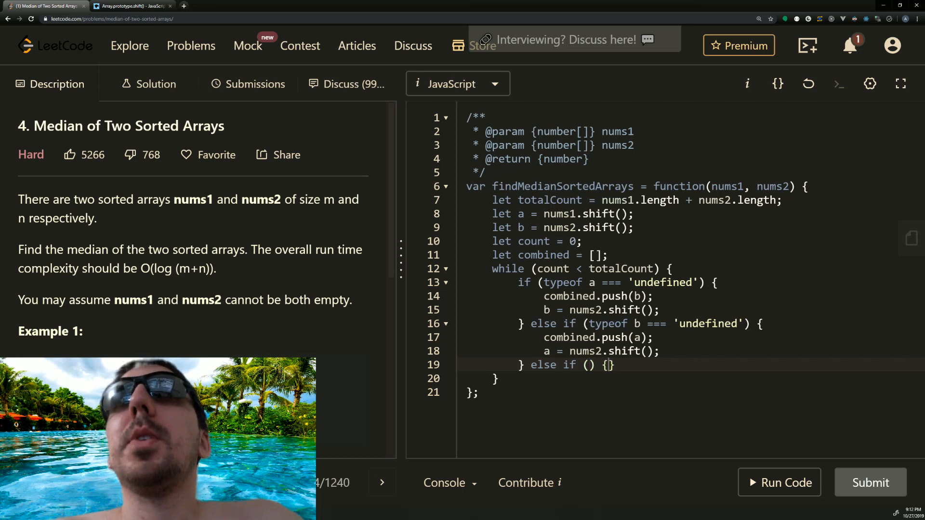
pyautogui.press('enter')
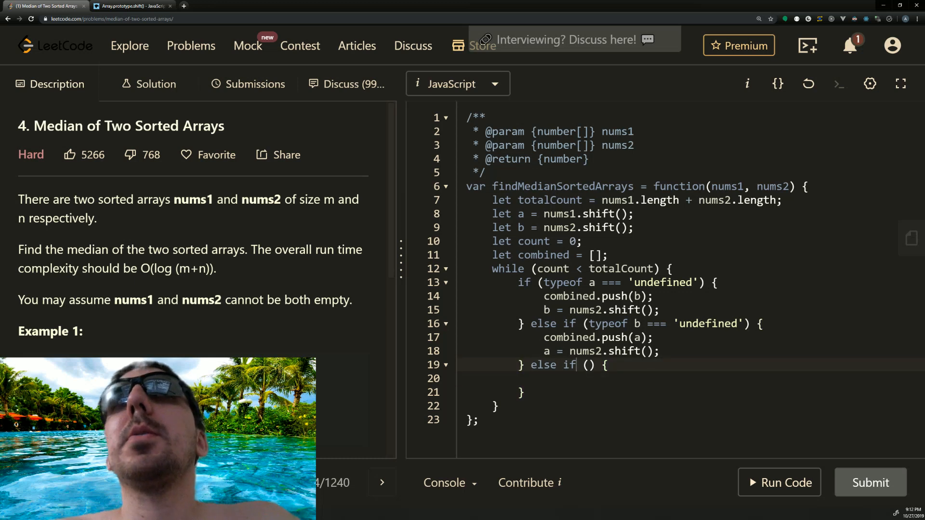
pyautogui.write('a <')
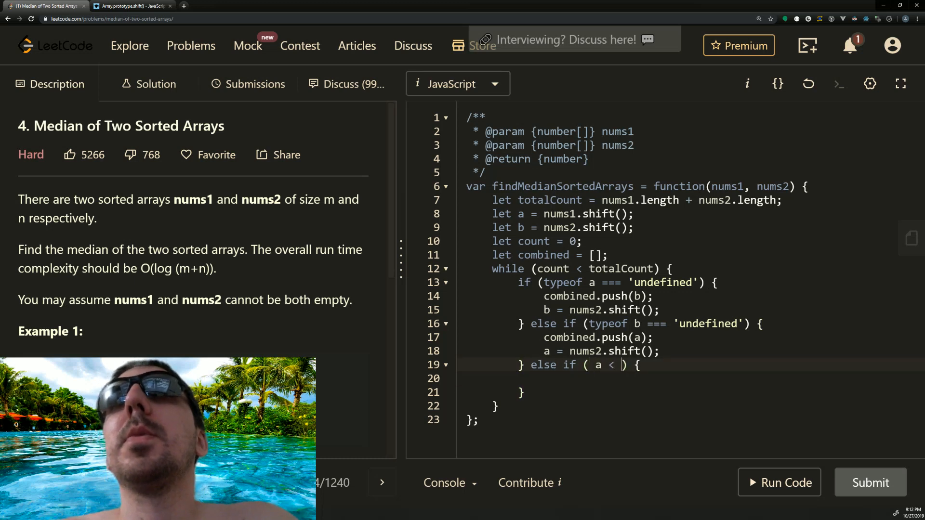
pyautogui.write('b')
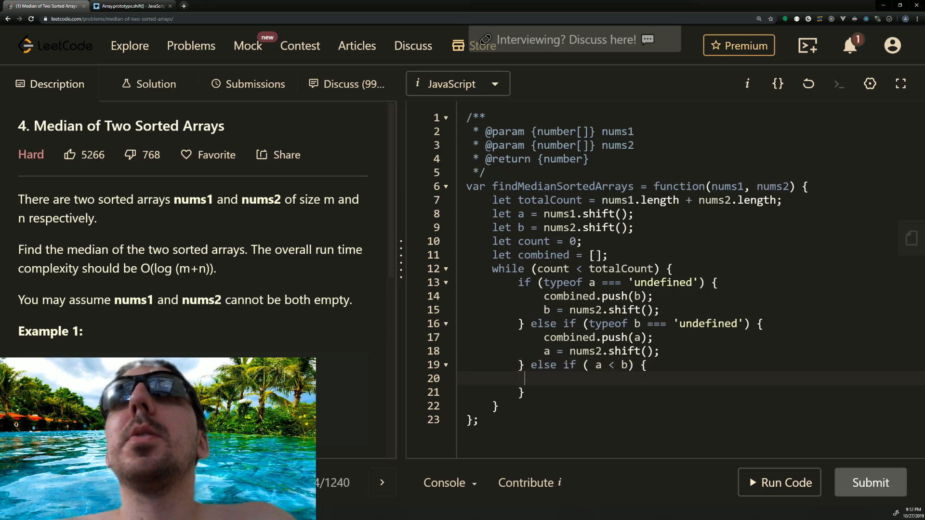
pyautogui.write('combined.')
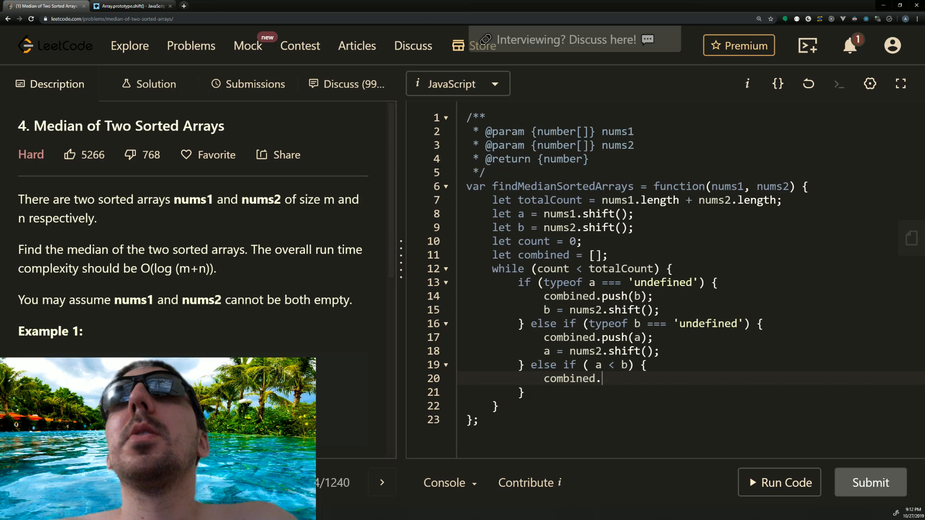
pyautogui.write('push()')
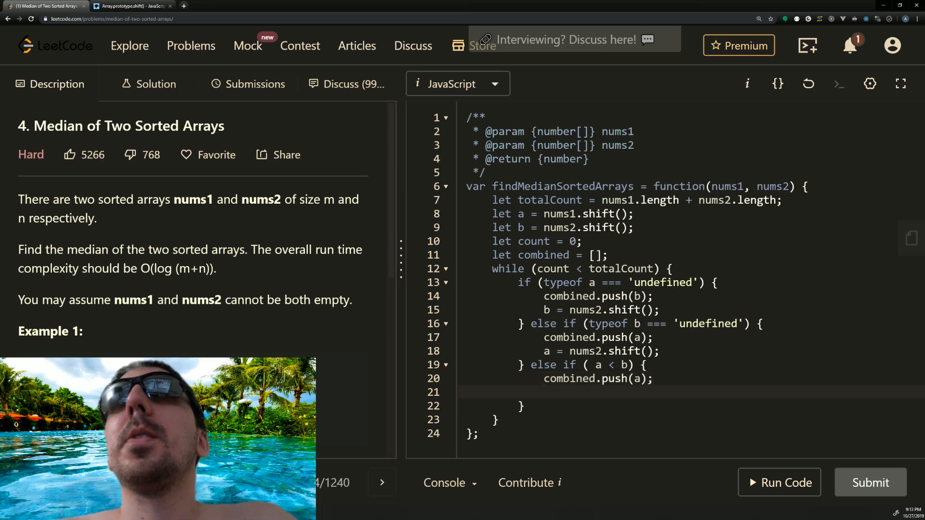
pyautogui.write('a.')
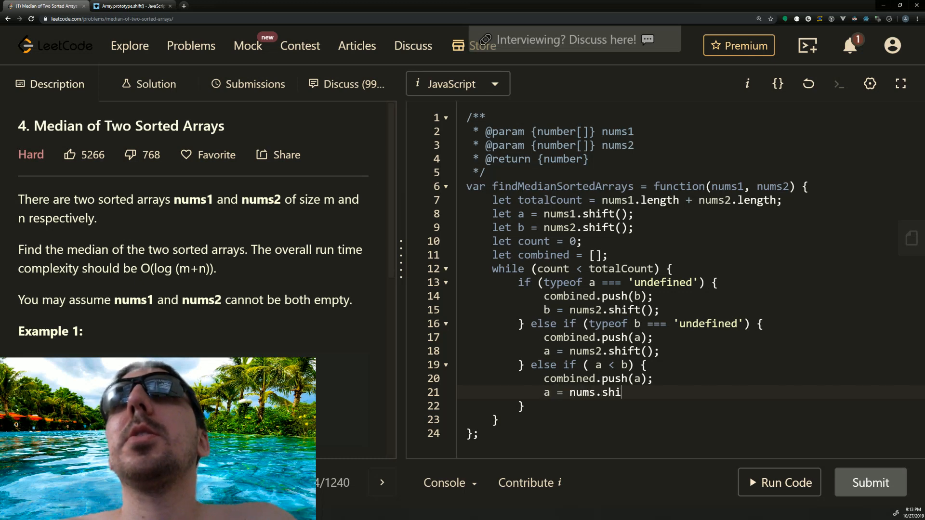
pyautogui.write('ft()')
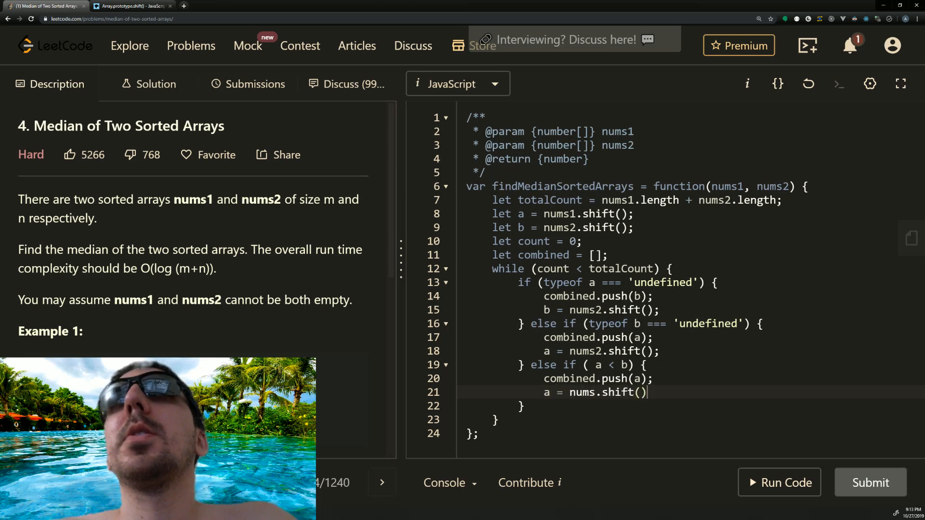
pyautogui.write(';')
pyautogui.click(691, 405)
pyautogui.write(' else {')
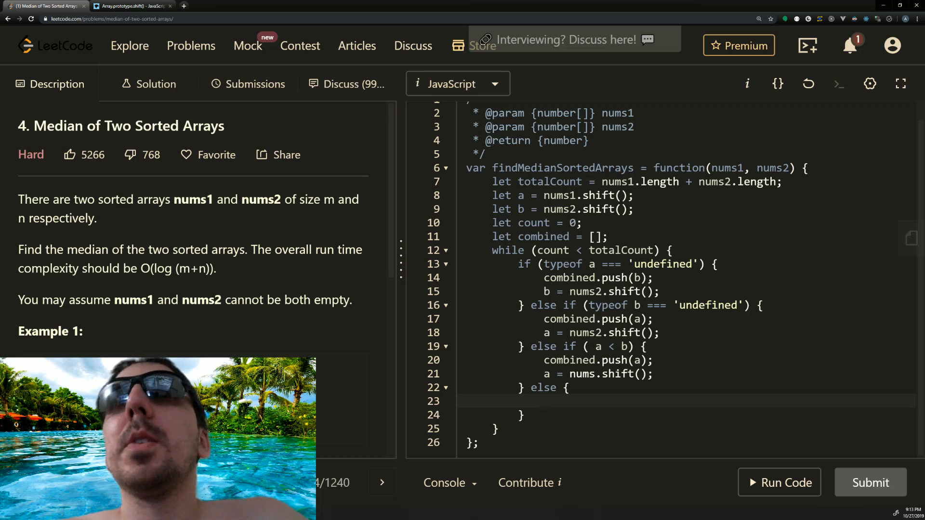
# Add the else branch with combined.push(b); b = nums2.shift();
pyautogui.write('combine')
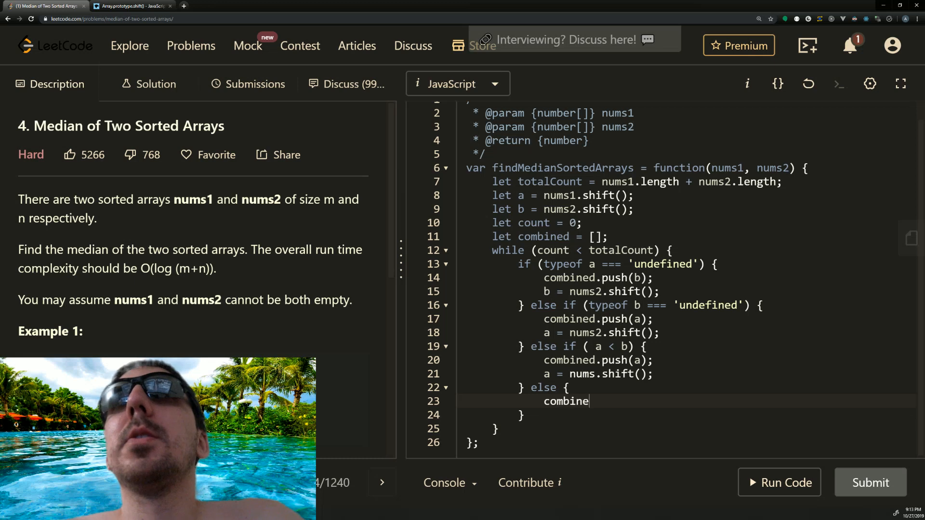
pyautogui.write('d.push(b);')
pyautogui.write('b = nums2.')
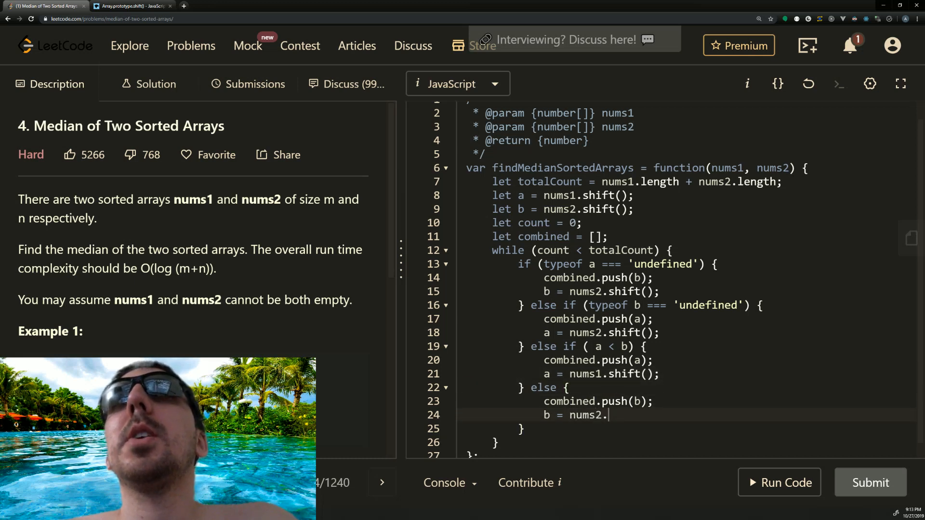
pyautogui.write('shift();')
pyautogui.click(592, 332)
pyautogui.write('1')
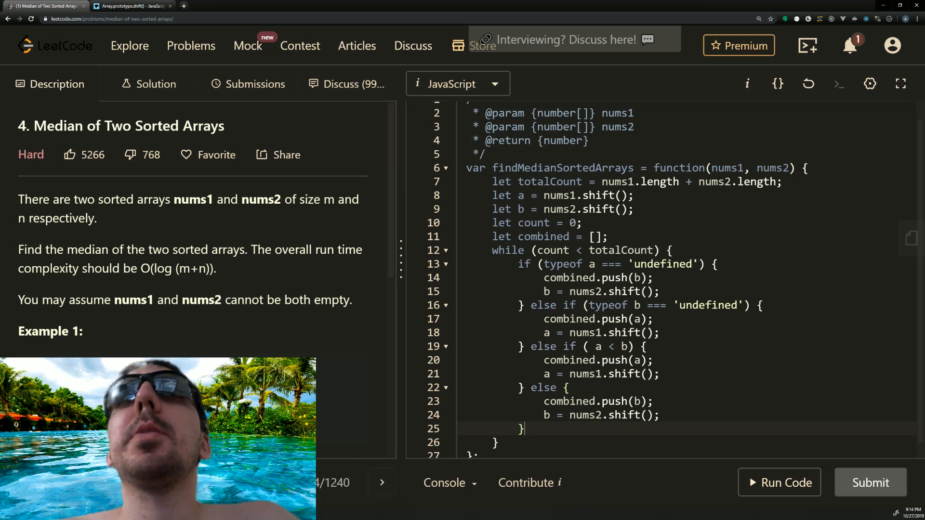
# Add count++; after the if/else chain inside the while loop
pyautogui.write('count')
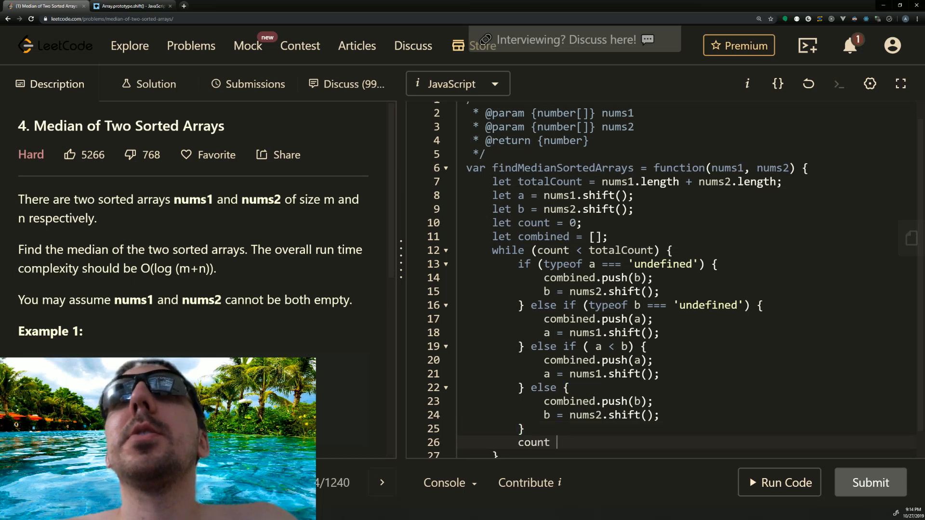
pyautogui.write('+')
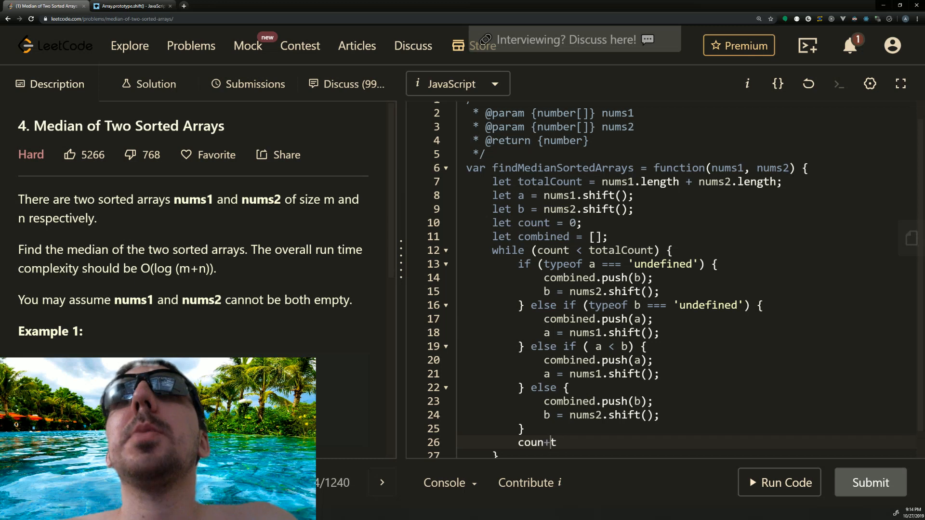
pyautogui.write('++;')
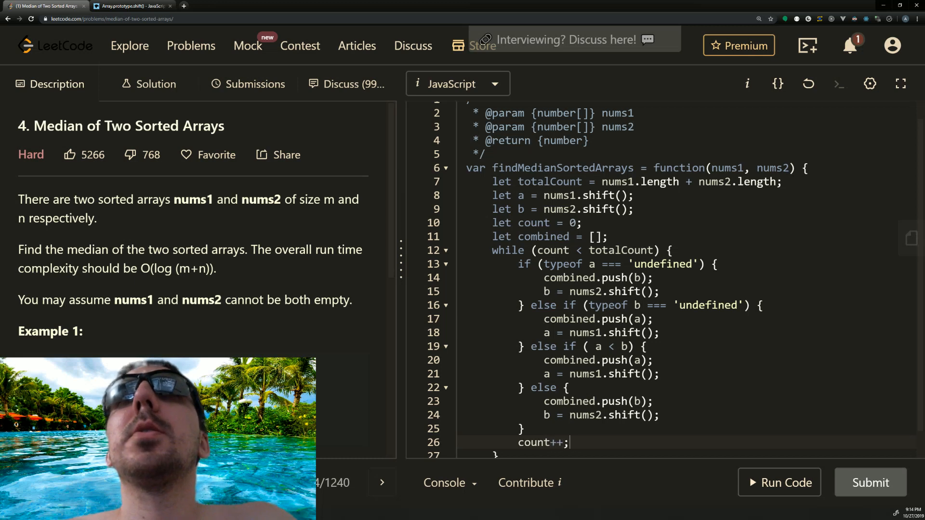
pyautogui.scroll(-3)
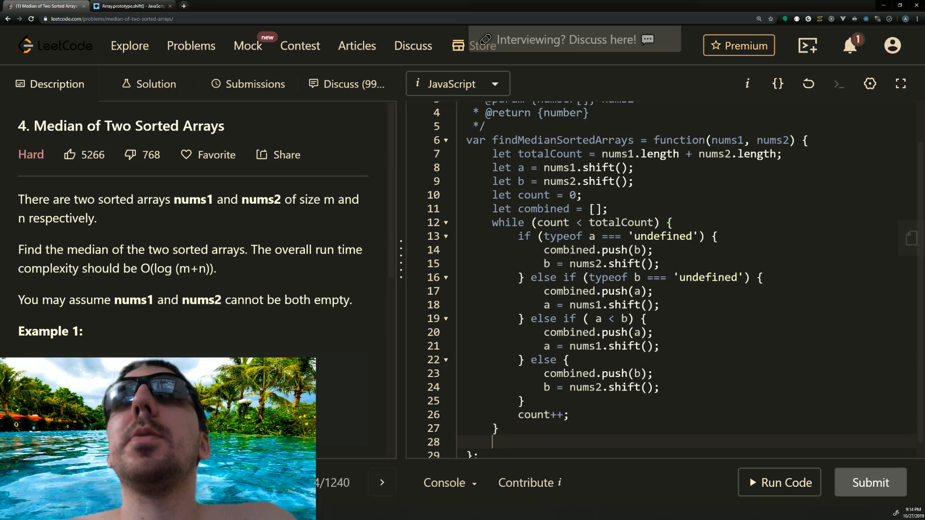
# Declare const middleIndex = Math.floor(combined.length/2); after the loop
pyautogui.write('let')
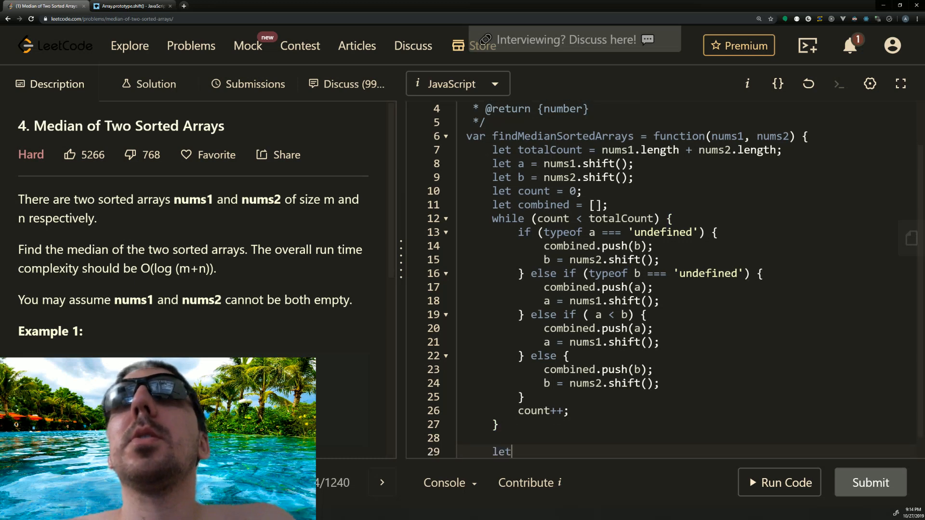
pyautogui.press('backspace')
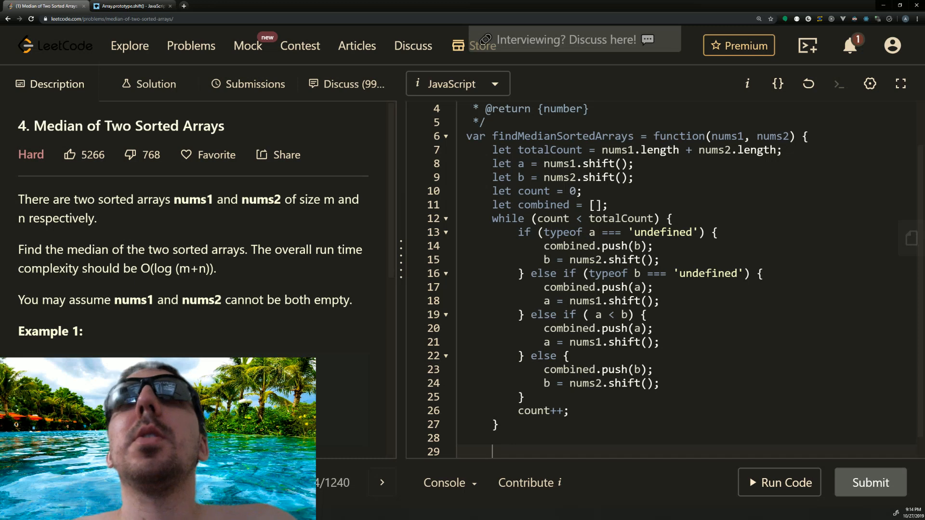
pyautogui.write('const middleIndex =')
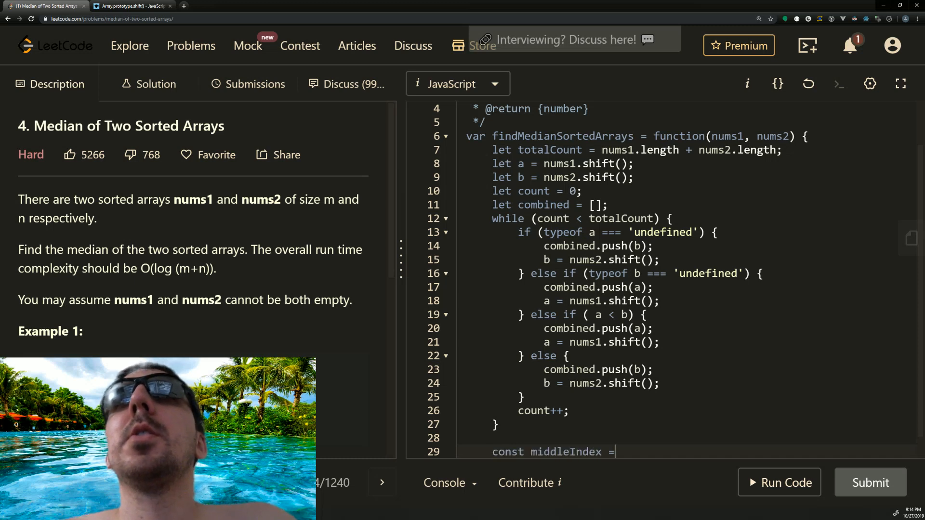
pyautogui.write('M')
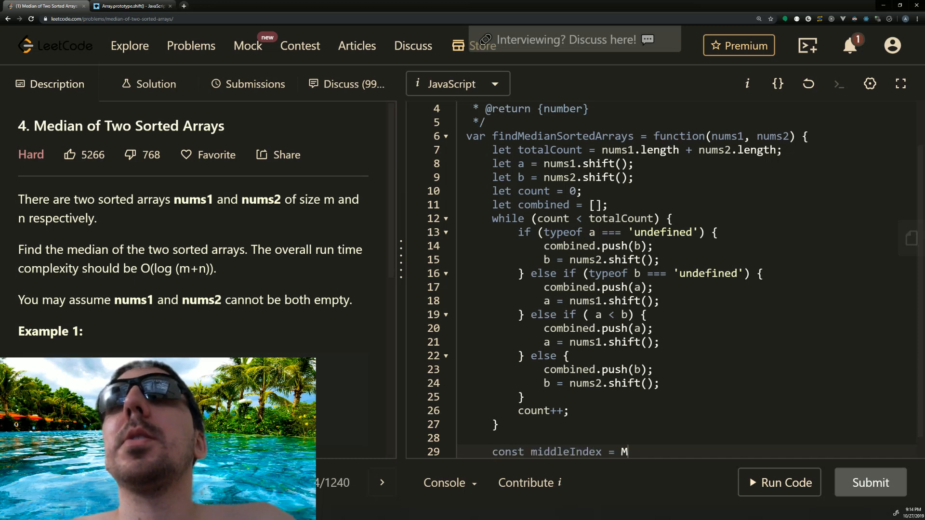
pyautogui.write('ath.floor(')
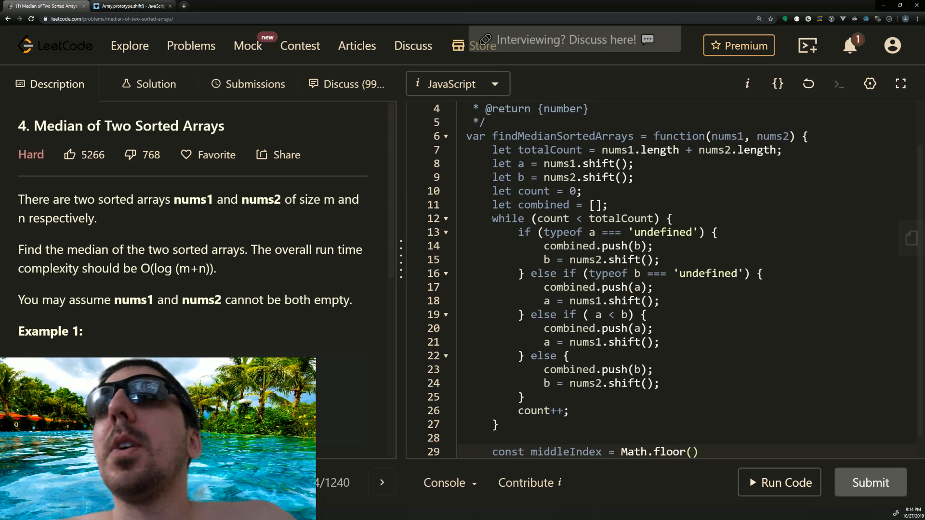
pyautogui.write('combine')
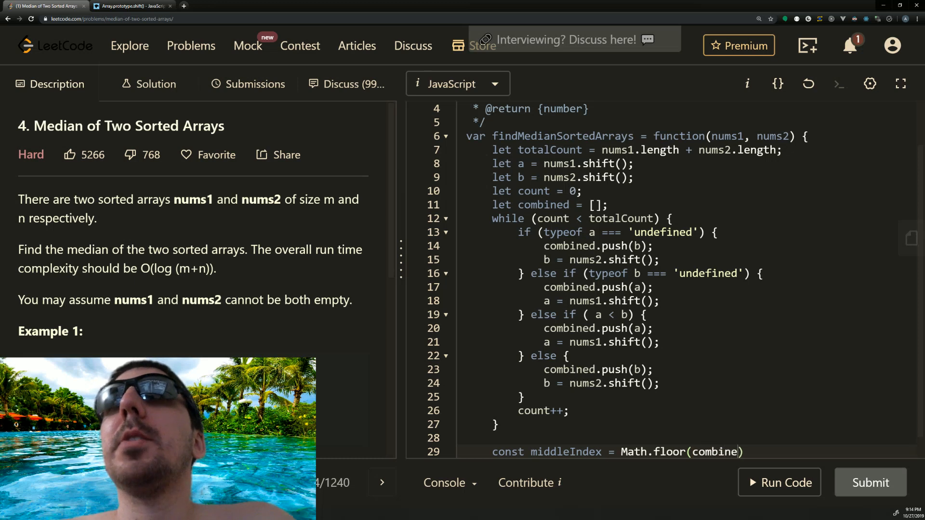
pyautogui.write('.length')
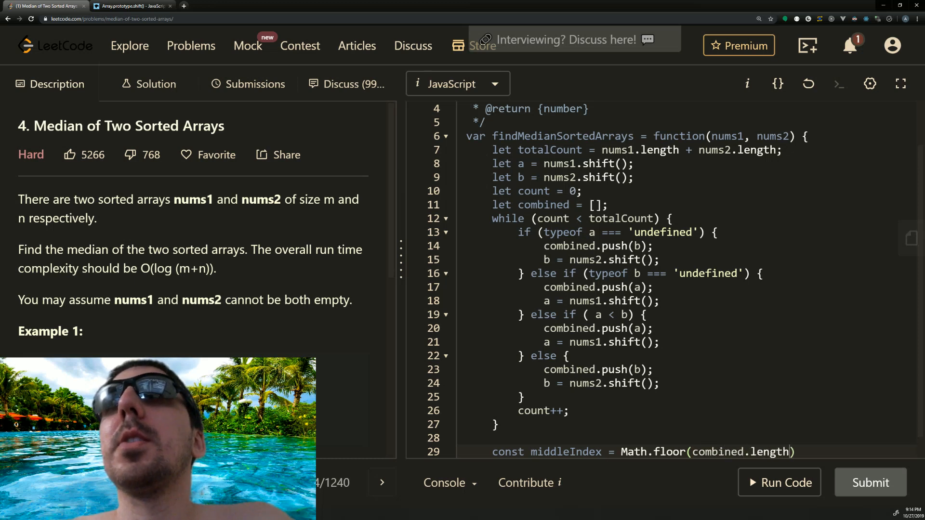
pyautogui.write('/2')
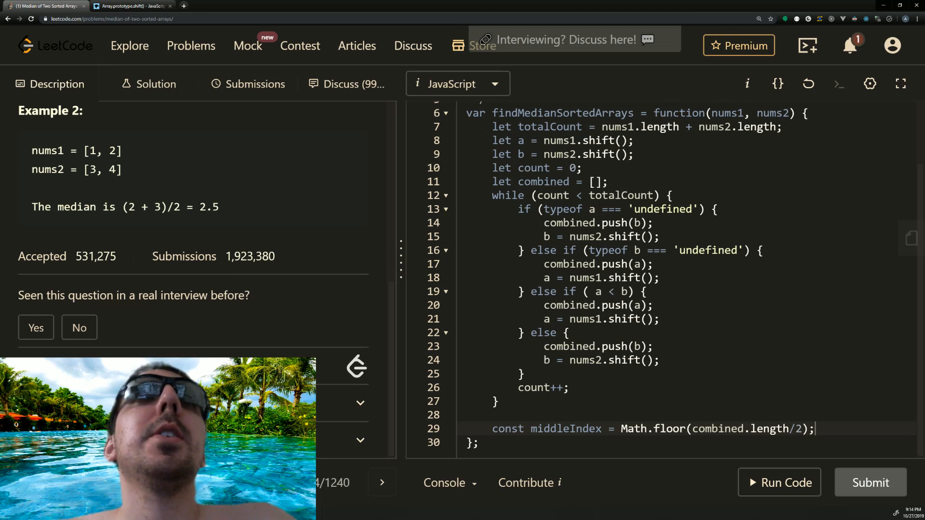
pyautogui.moveTo(141, 163)
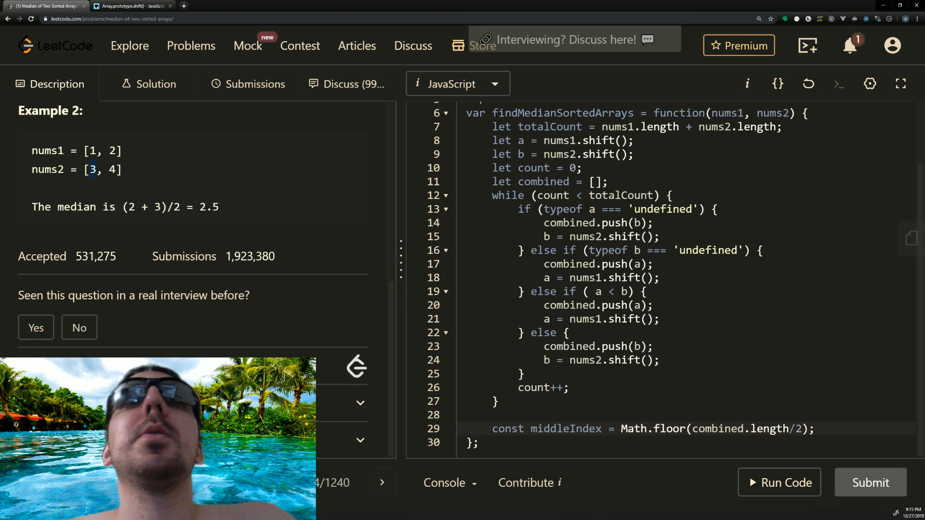
pyautogui.moveTo(125, 170)
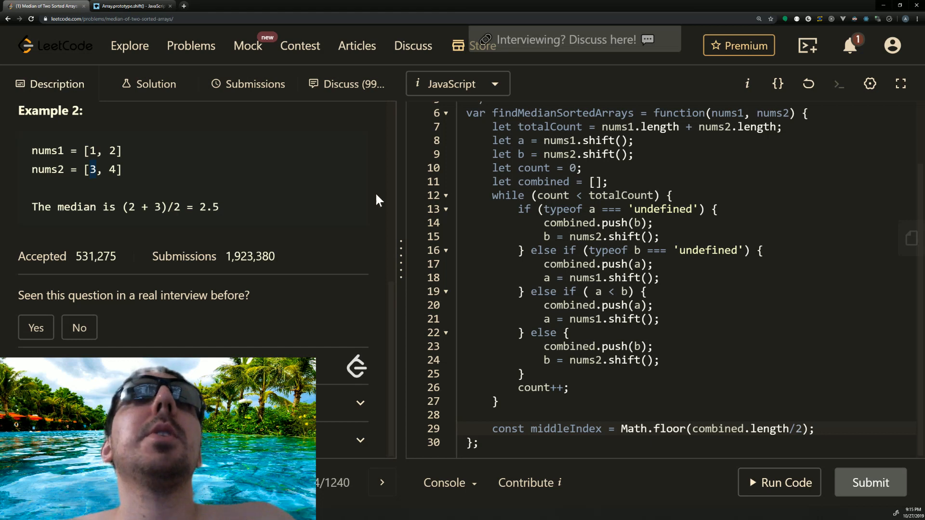
pyautogui.moveTo(168, 152)
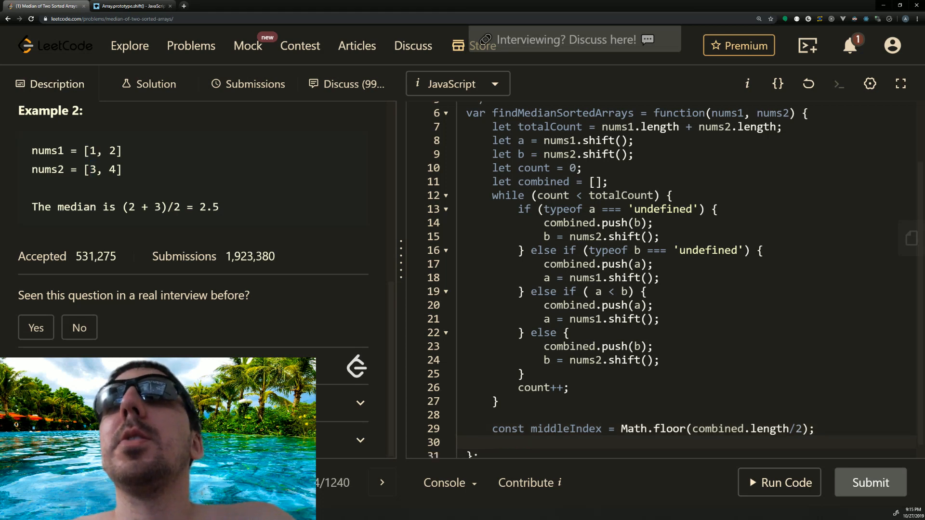
# Add an empty if(combined.length % 2 === 0) { } check, correcting != to ===
pyautogui.write('if(')
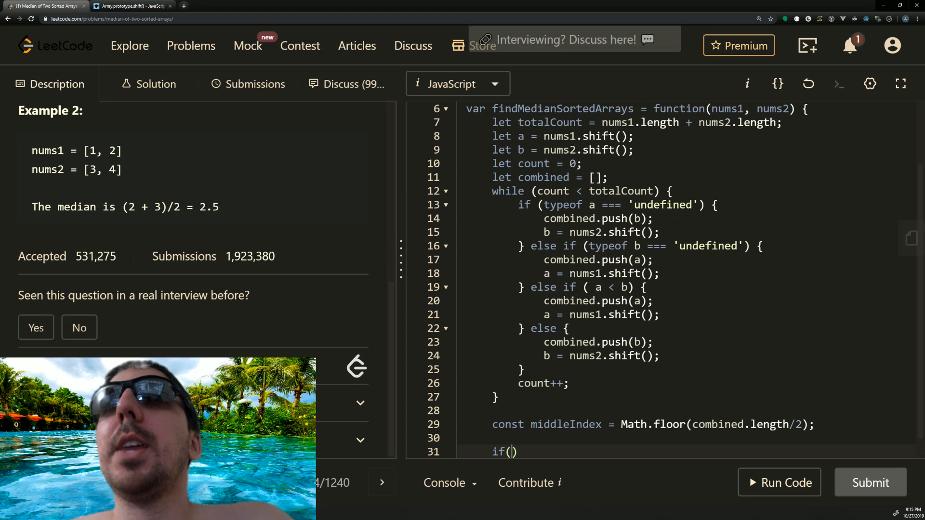
pyautogui.write('combined.length')
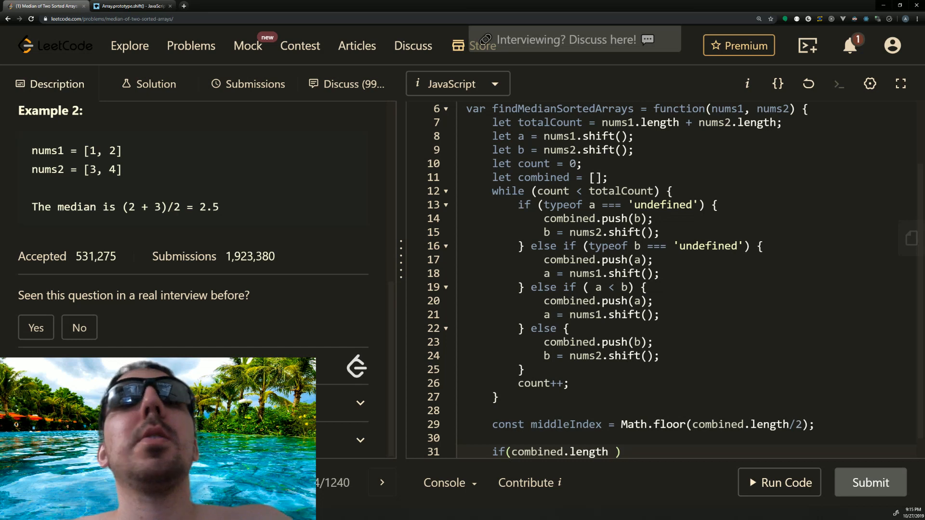
pyautogui.write('% 2')
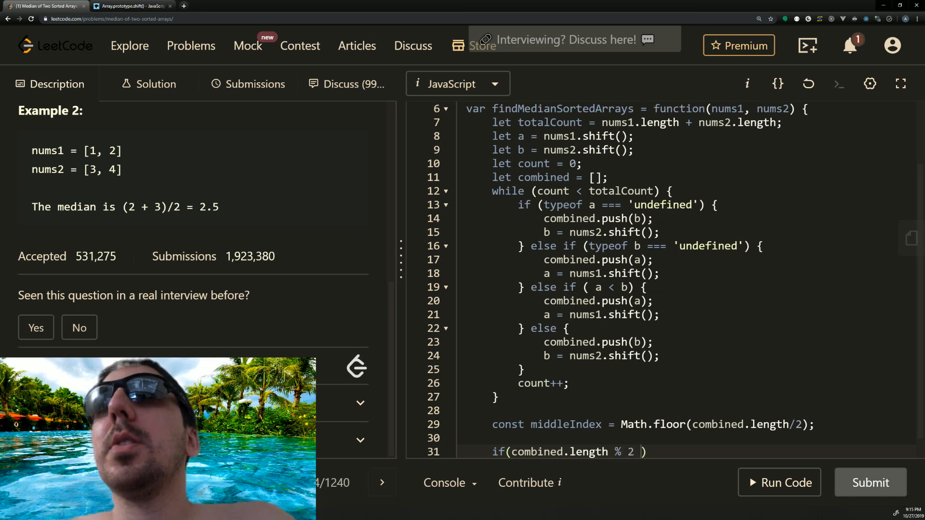
pyautogui.write('!= 0')
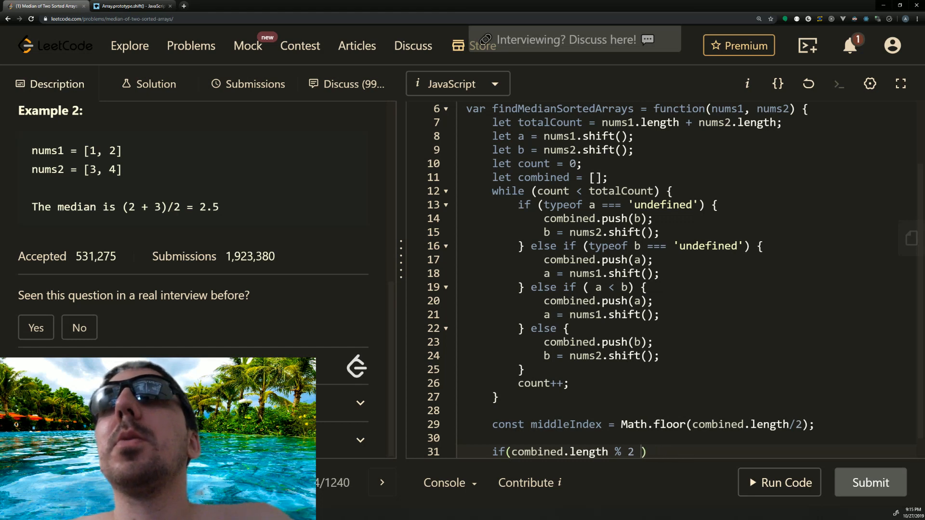
pyautogui.write('==')
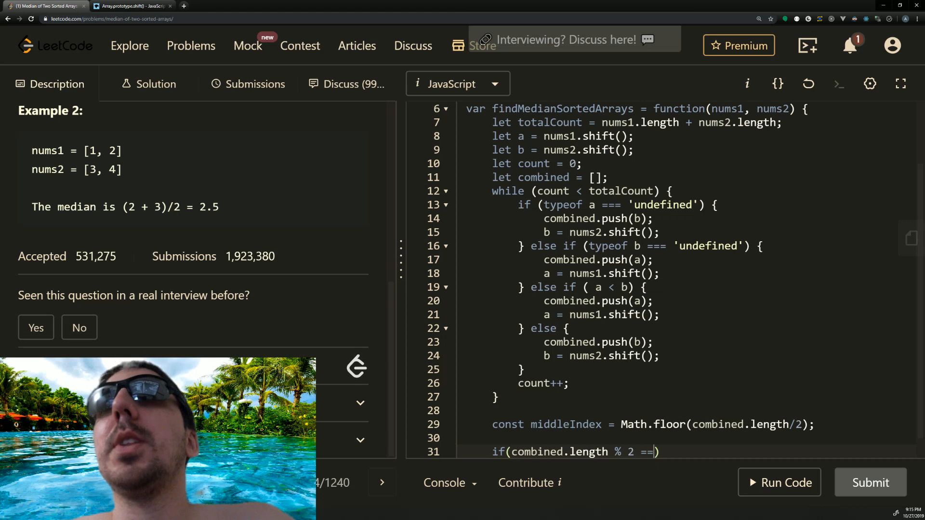
pyautogui.write('= 0 )')
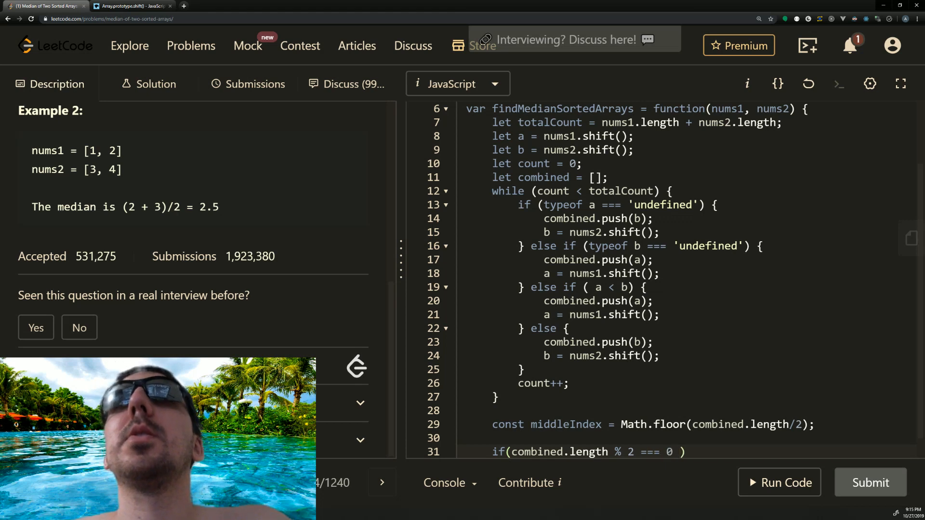
pyautogui.write('{}')
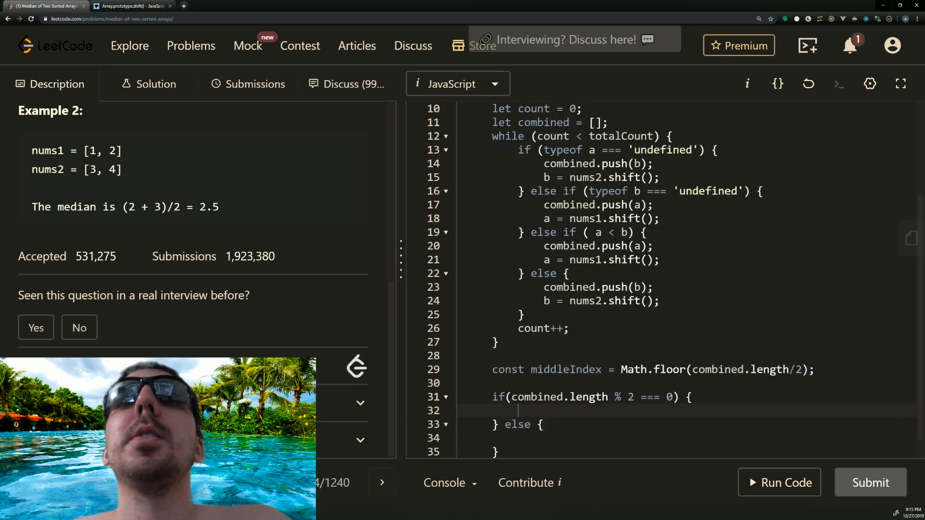
# Write //Even then return (combined[middleIndex] + combined[middleIndex -1])/2; inside the if block
pyautogui.write('//E')
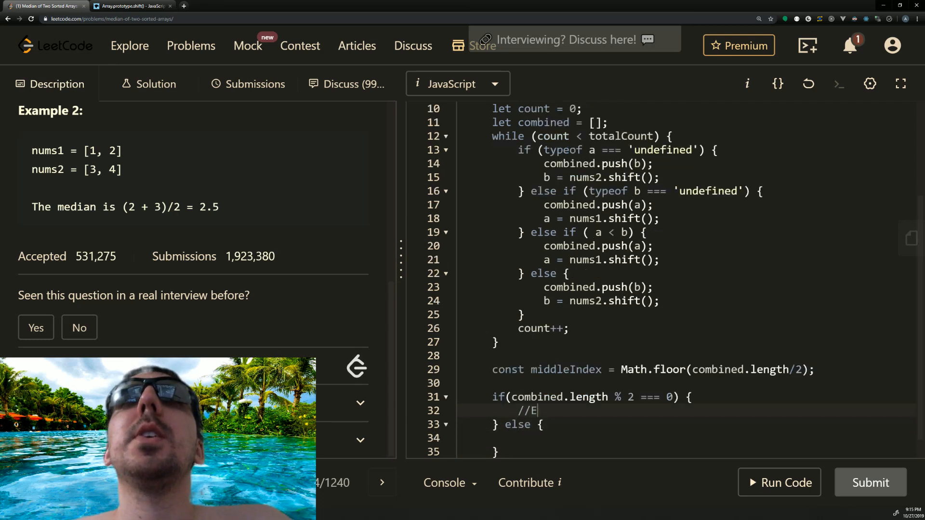
pyautogui.write('ven')
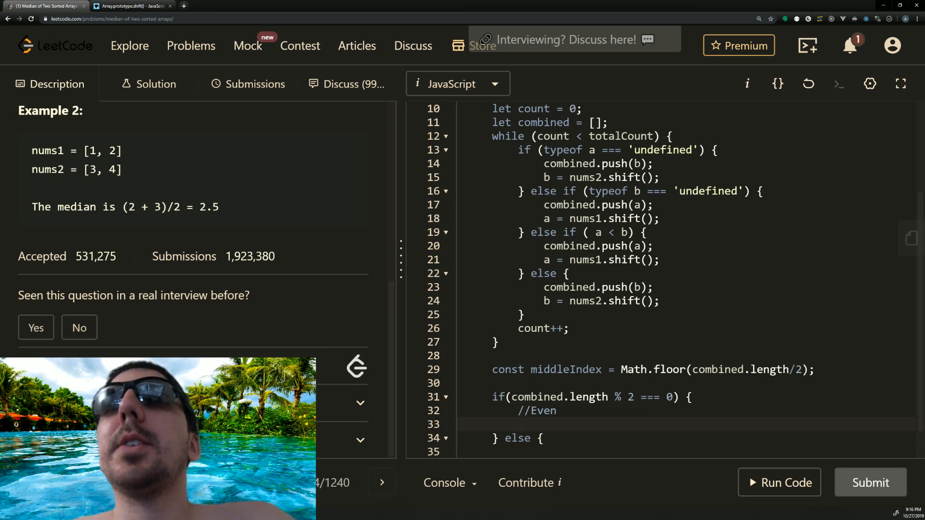
pyautogui.write('ret')
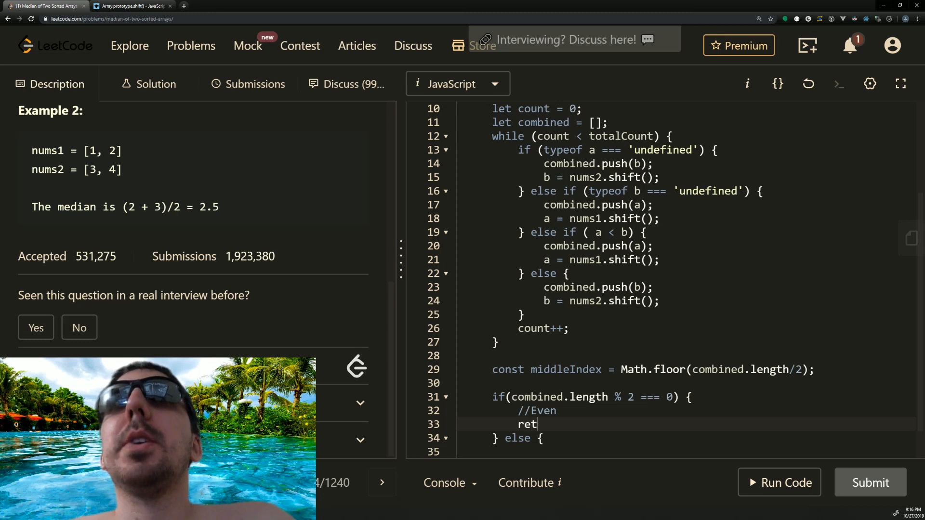
pyautogui.write('urn')
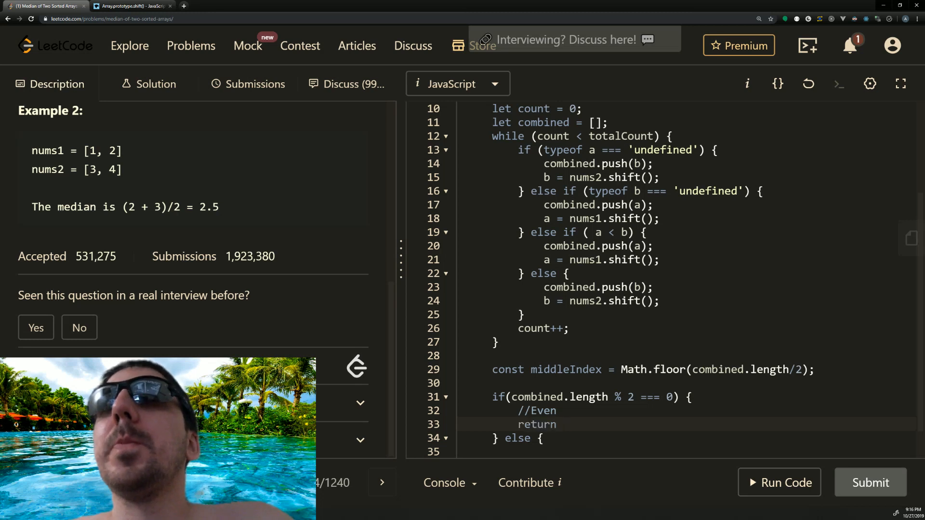
pyautogui.write('combined')
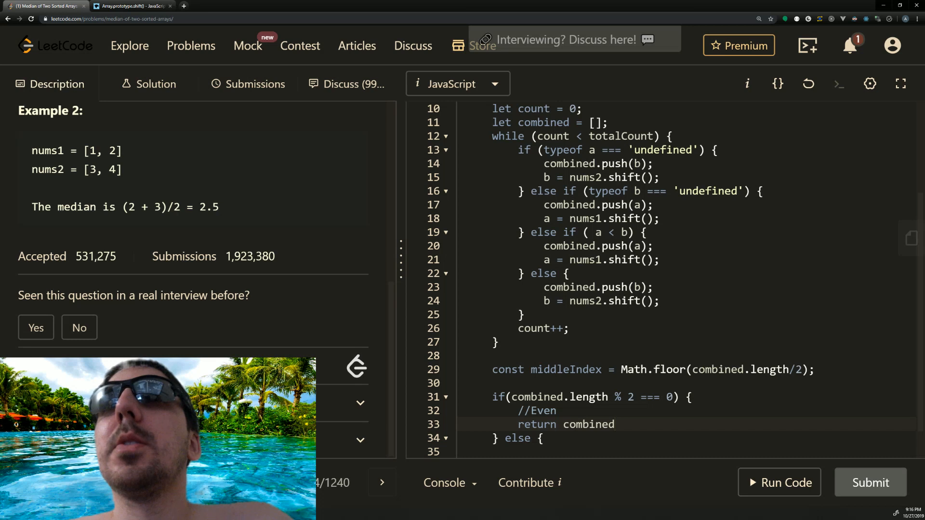
pyautogui.write('[mi]')
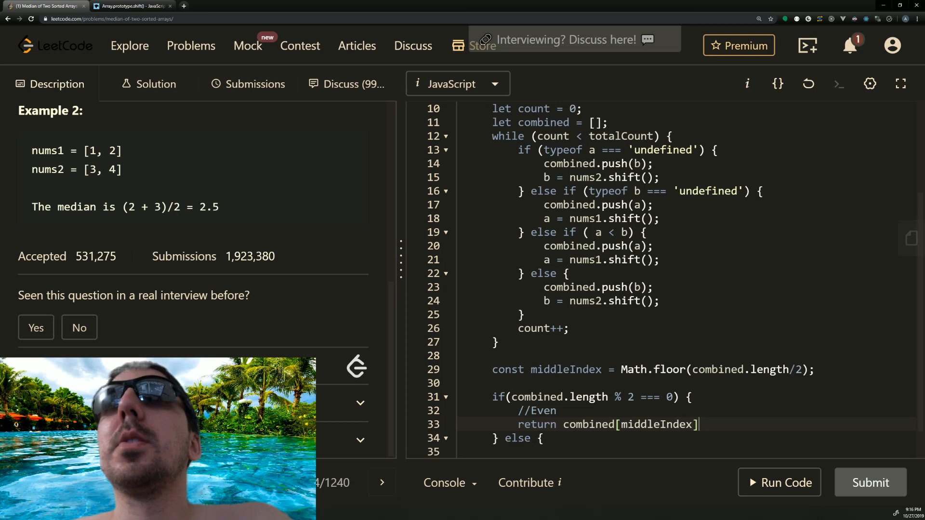
pyautogui.write('+combi')
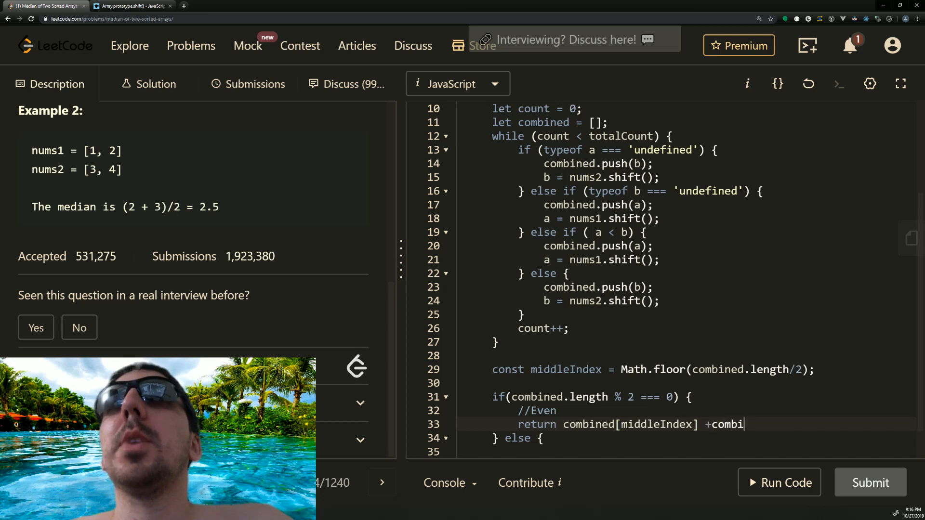
pyautogui.write('ned[middle]')
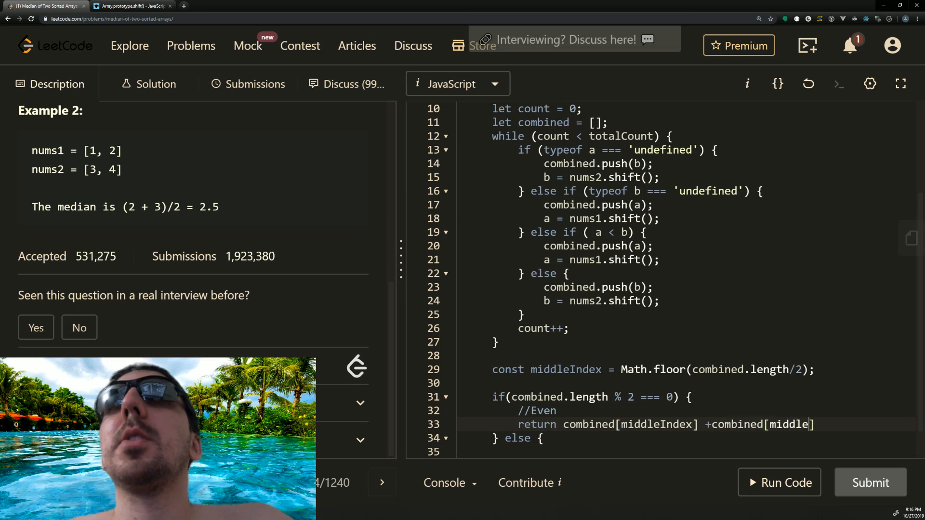
pyautogui.write('Index -1')
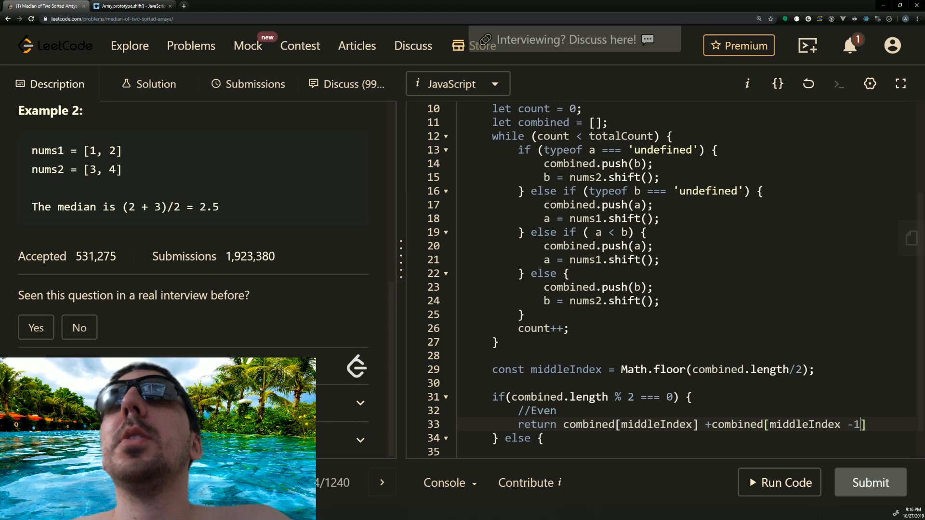
pyautogui.write(')')
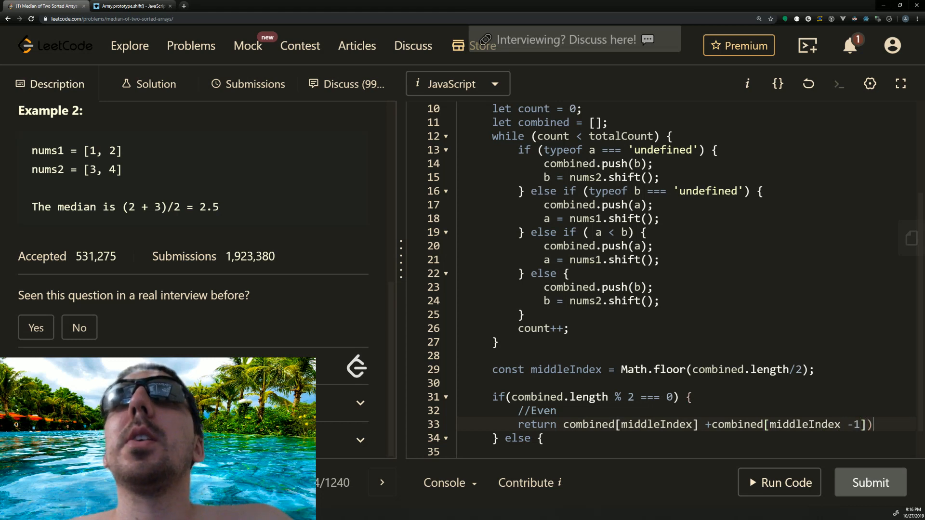
pyautogui.write('(')
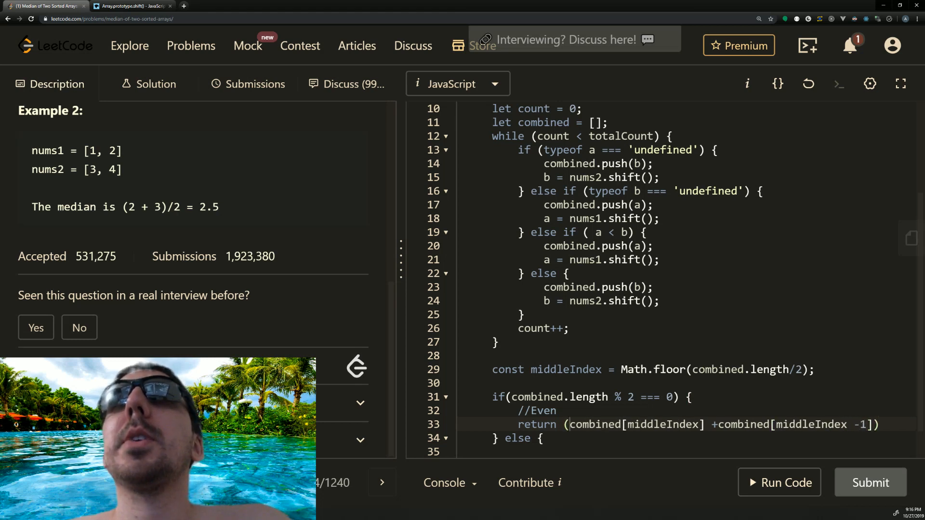
pyautogui.write('l')
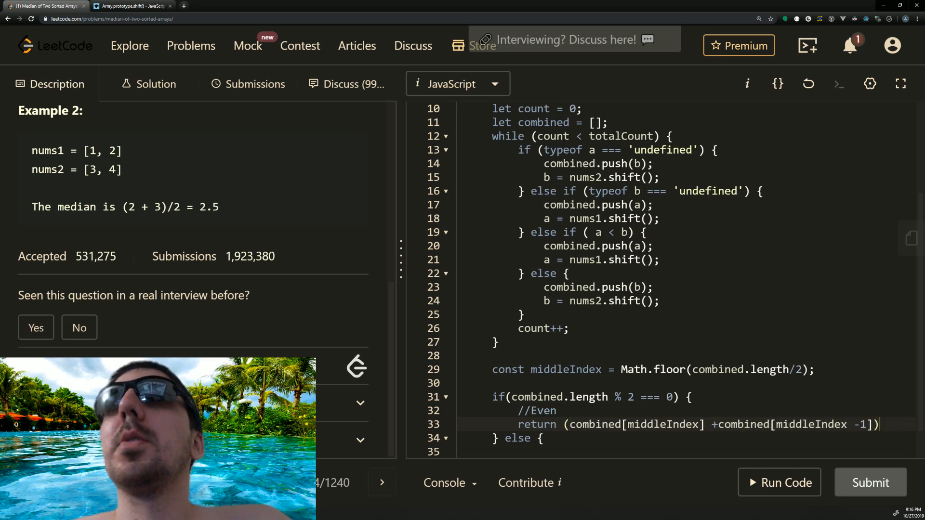
pyautogui.write('/2;')
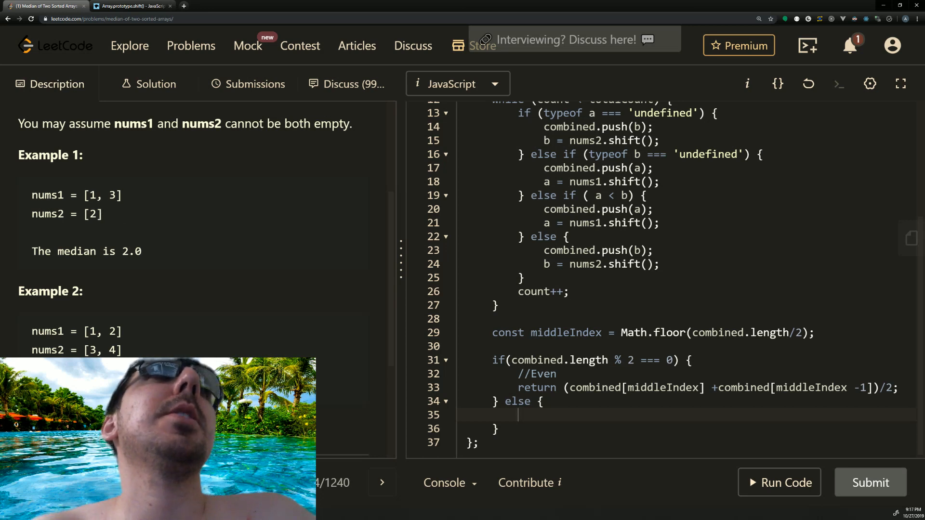
# Write return combined[middleIndex]; inside the else block for odd total lengths
pyautogui.doubleClick(91, 214)
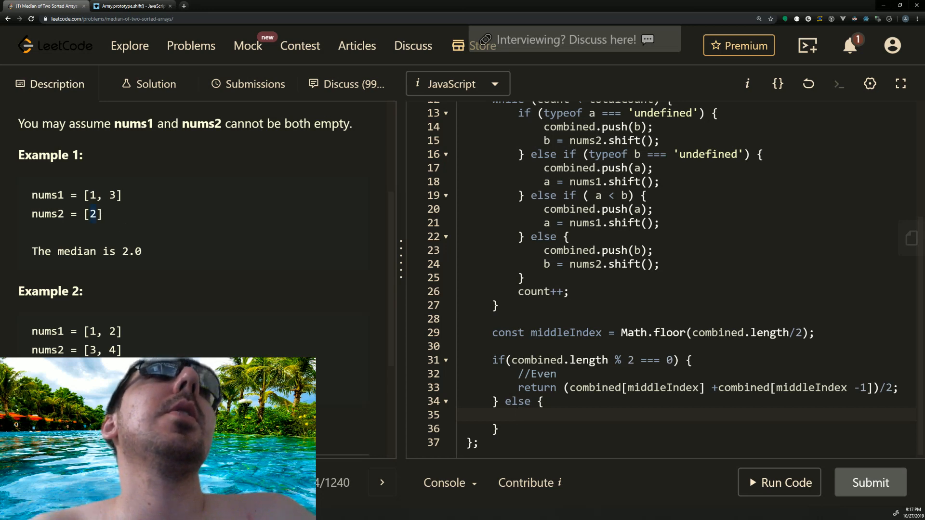
pyautogui.moveTo(106, 222)
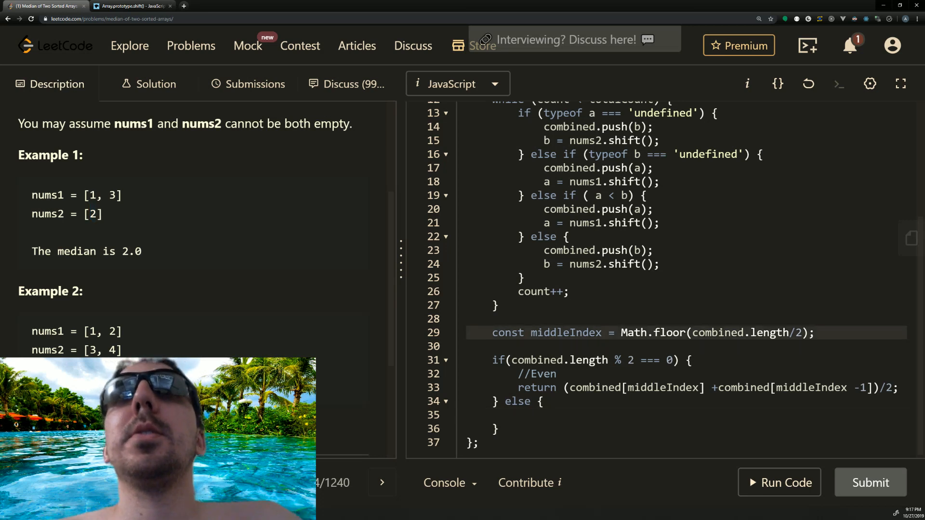
pyautogui.click(531, 414)
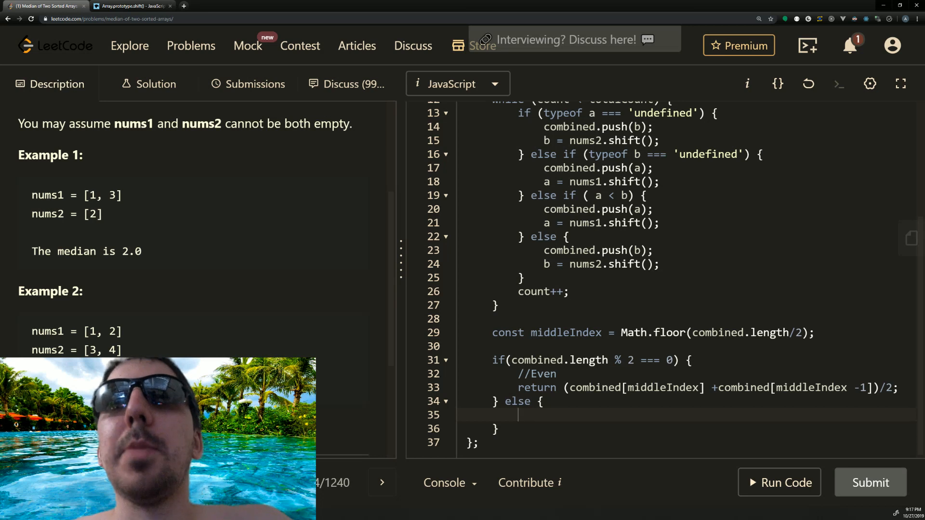
pyautogui.write('retu')
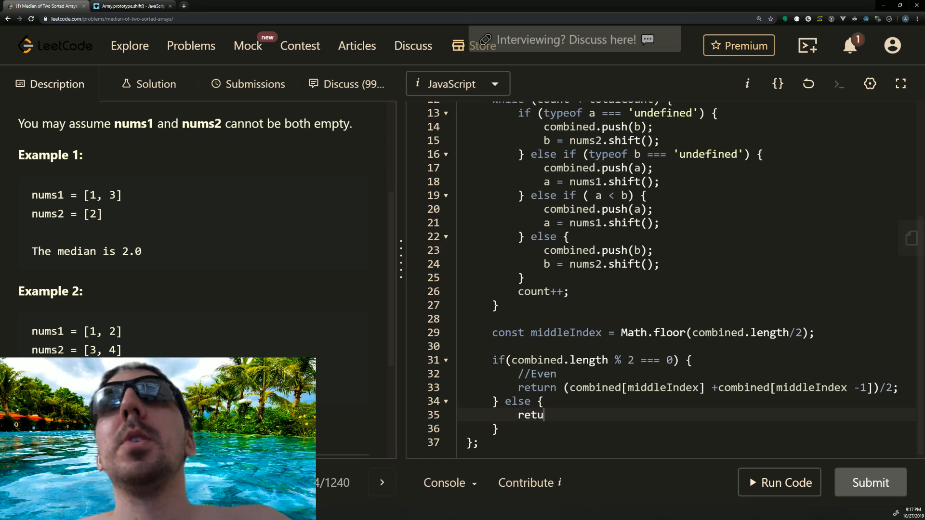
pyautogui.write('rn')
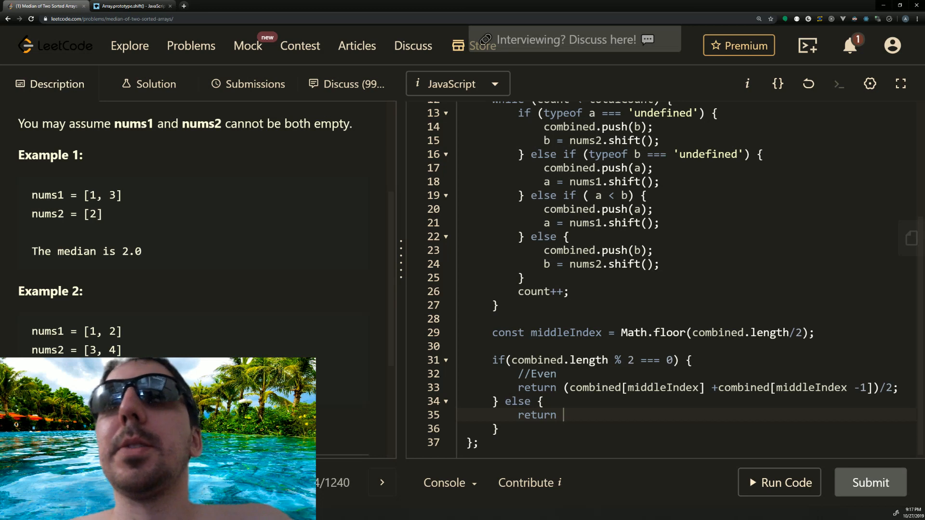
pyautogui.write('comb')
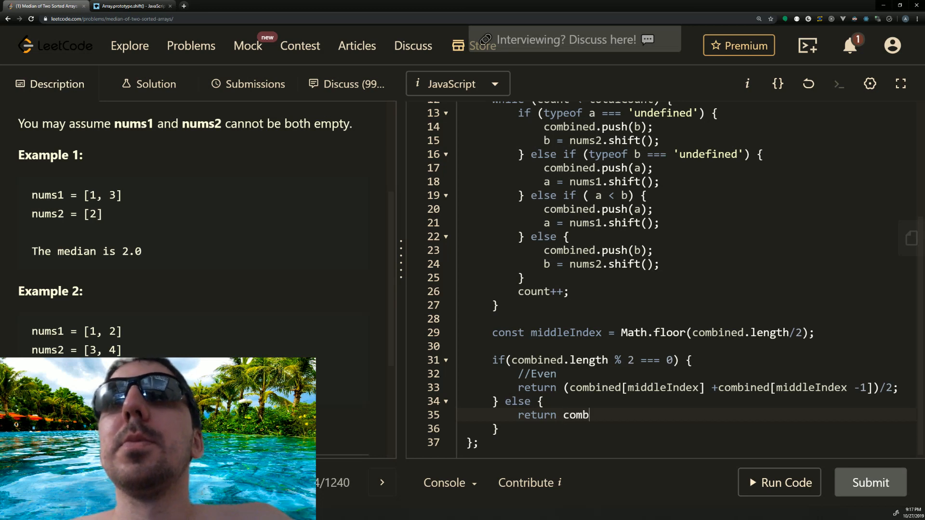
pyautogui.write('ined[]')
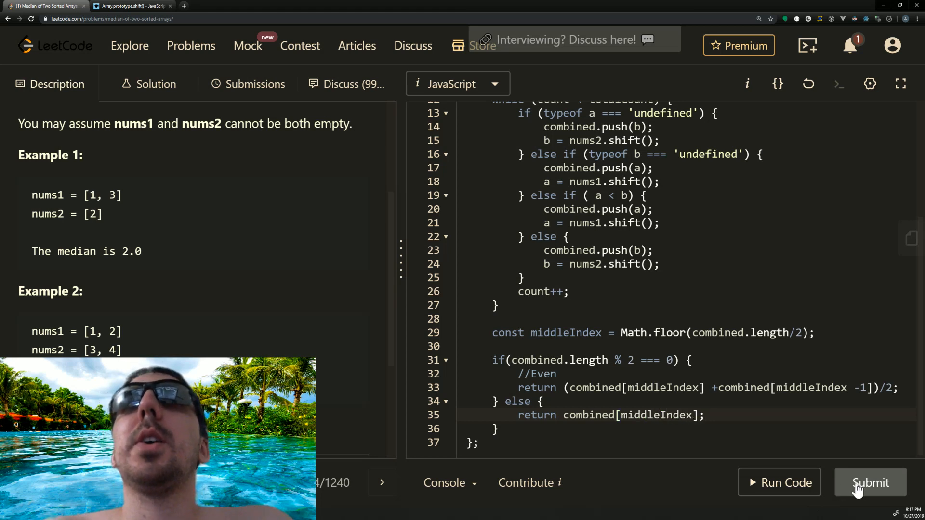
# Submit the solution and receive Success at 104 ms, beating 90.31% of JavaScript submissions
pyautogui.click(870, 483)
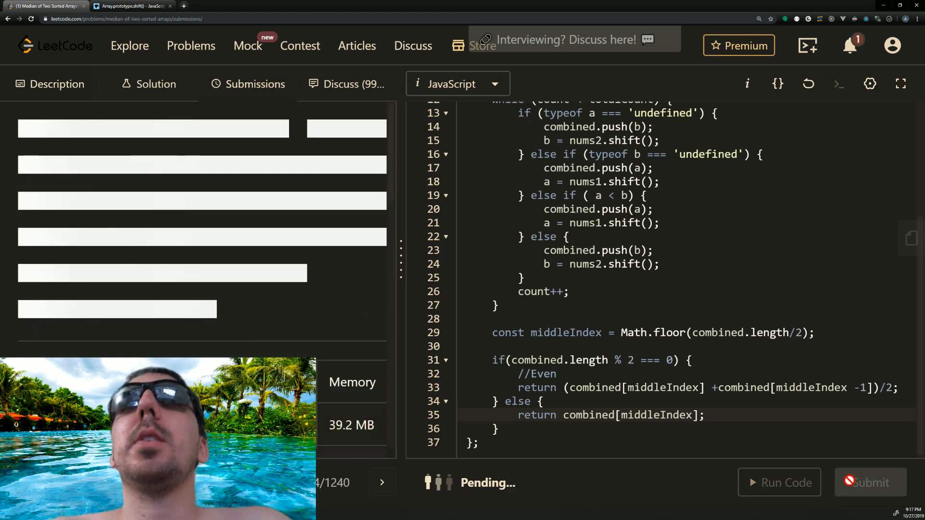
pyautogui.click(869, 482)
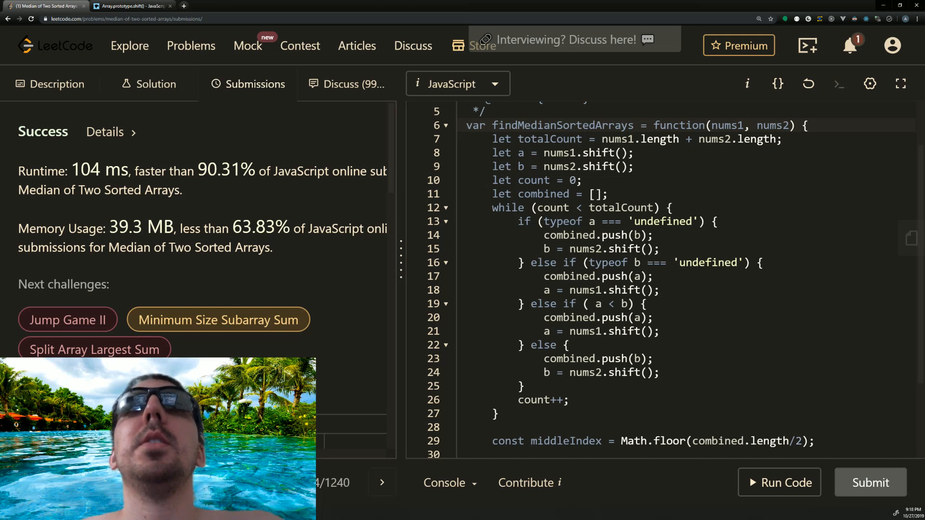
pyautogui.scroll(-3)
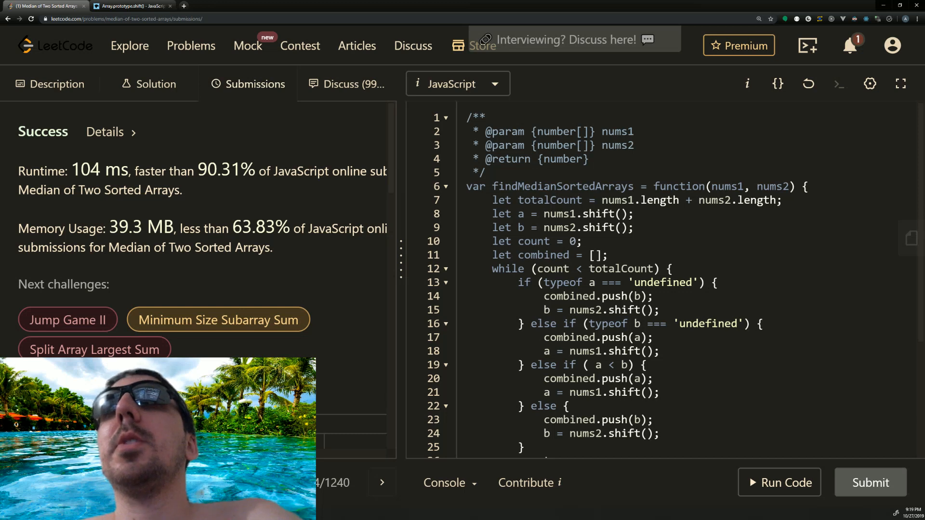
pyautogui.scroll(-3)
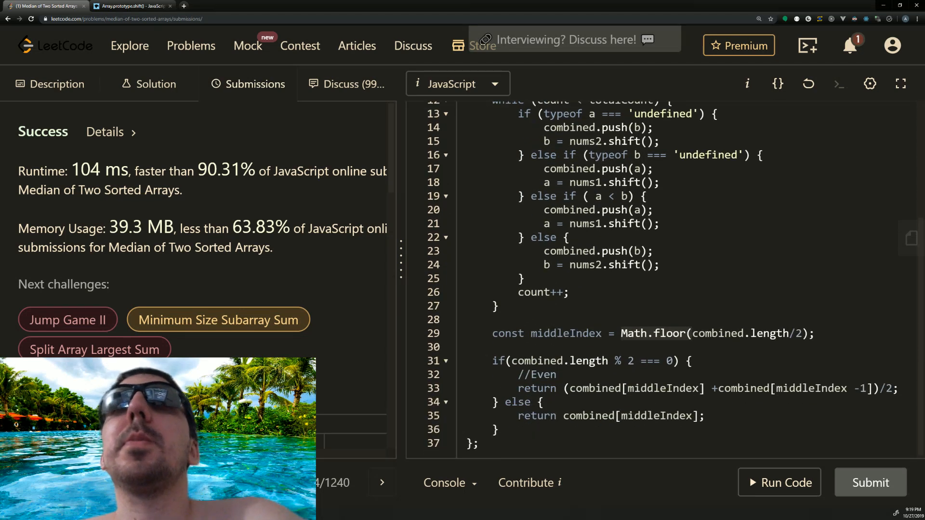